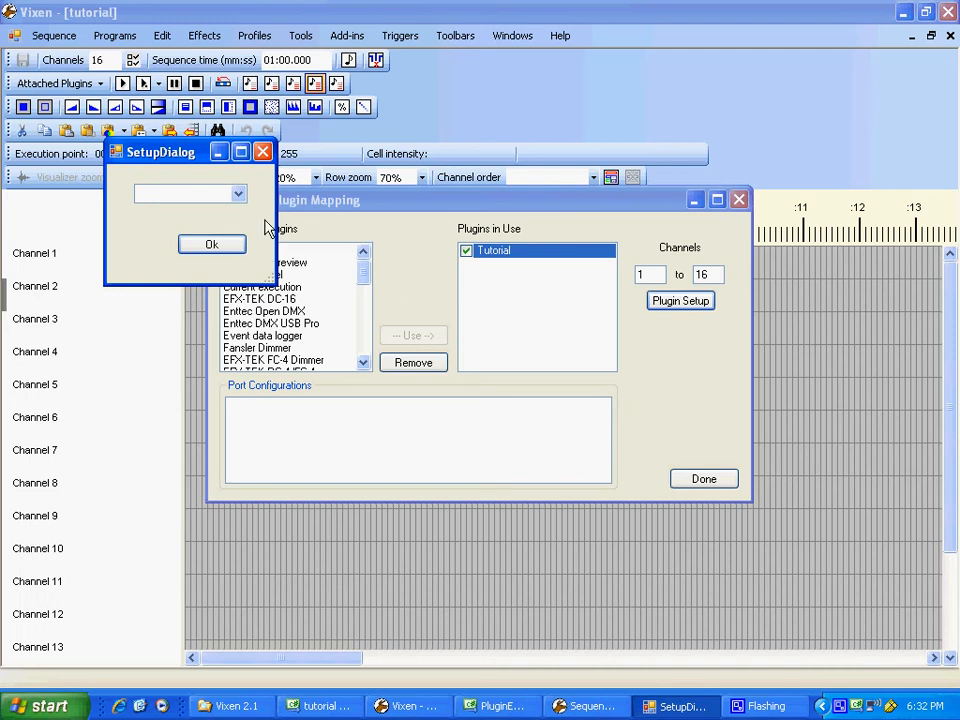
- Dismiss the plugin's empty test setup dialog and close the Sequence Plugin Mapping window
click(238, 194)
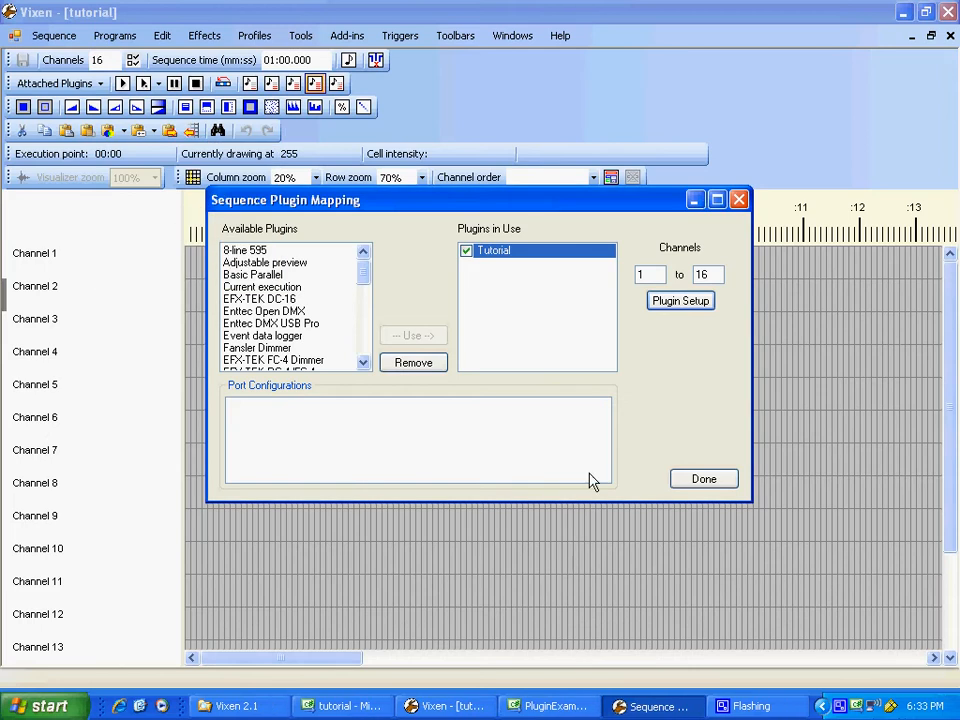
click(703, 478)
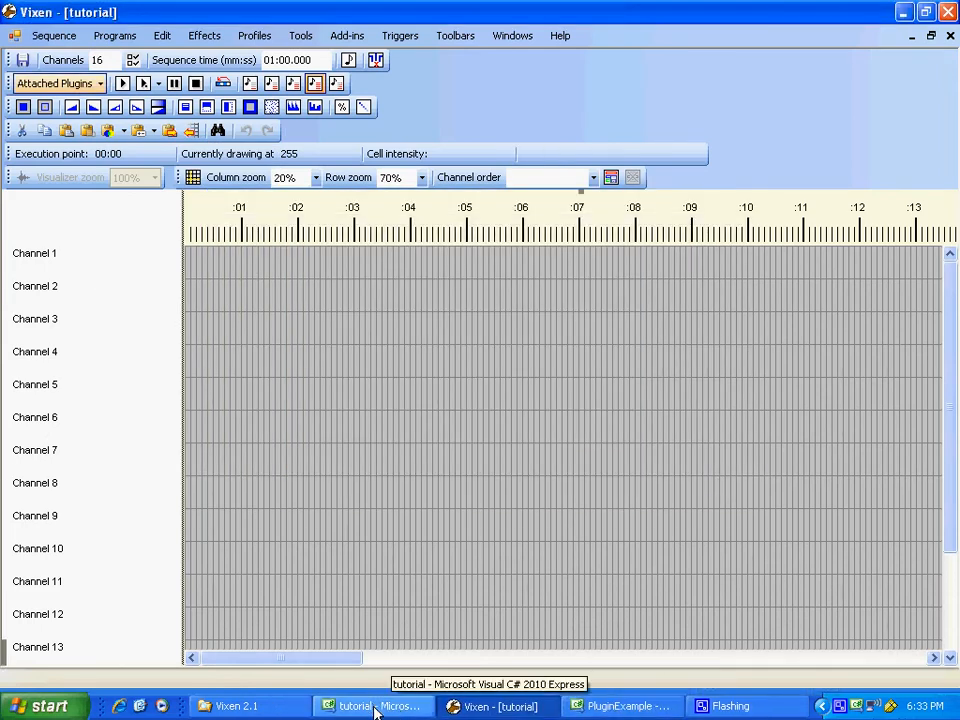
- Return to Visual C# and bring OutputPlugin.cs's field declarations into view
click(372, 706)
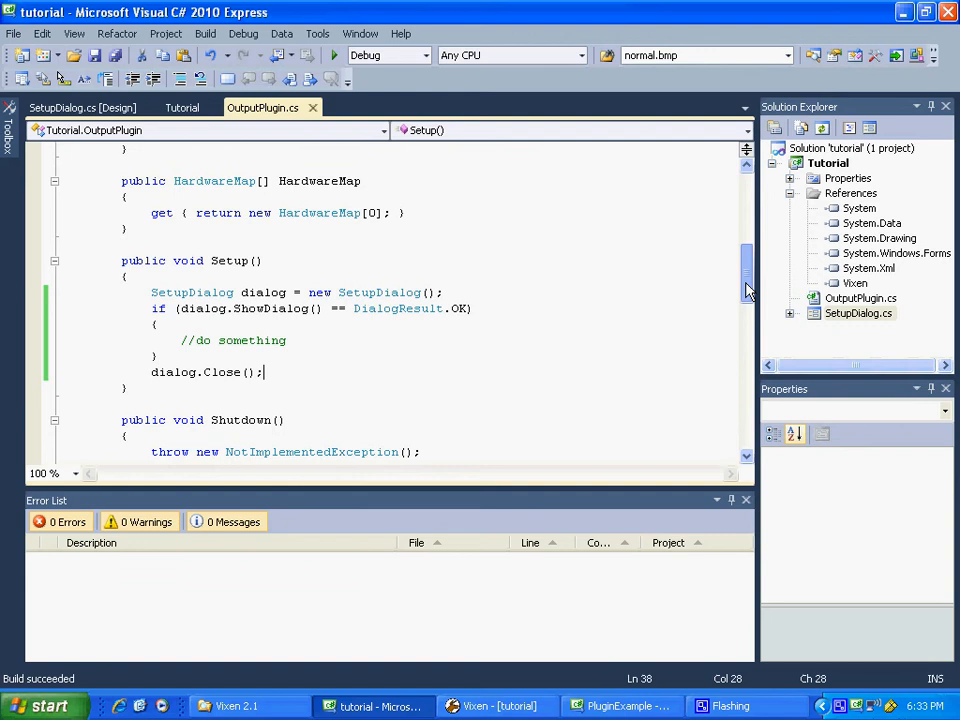
scroll(down, 3)
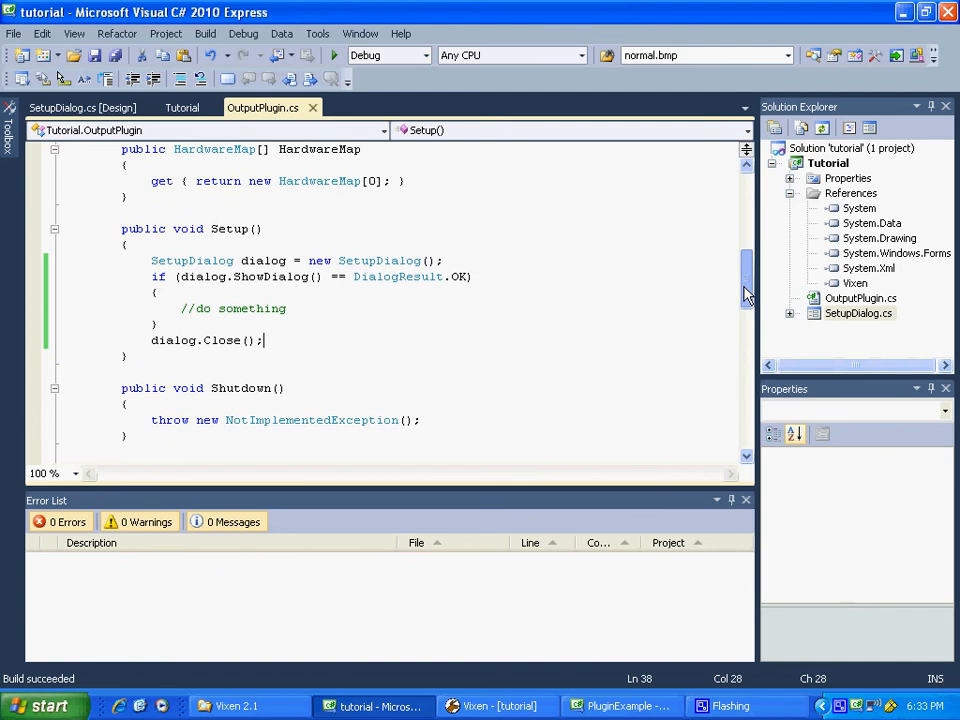
scroll(down, 3)
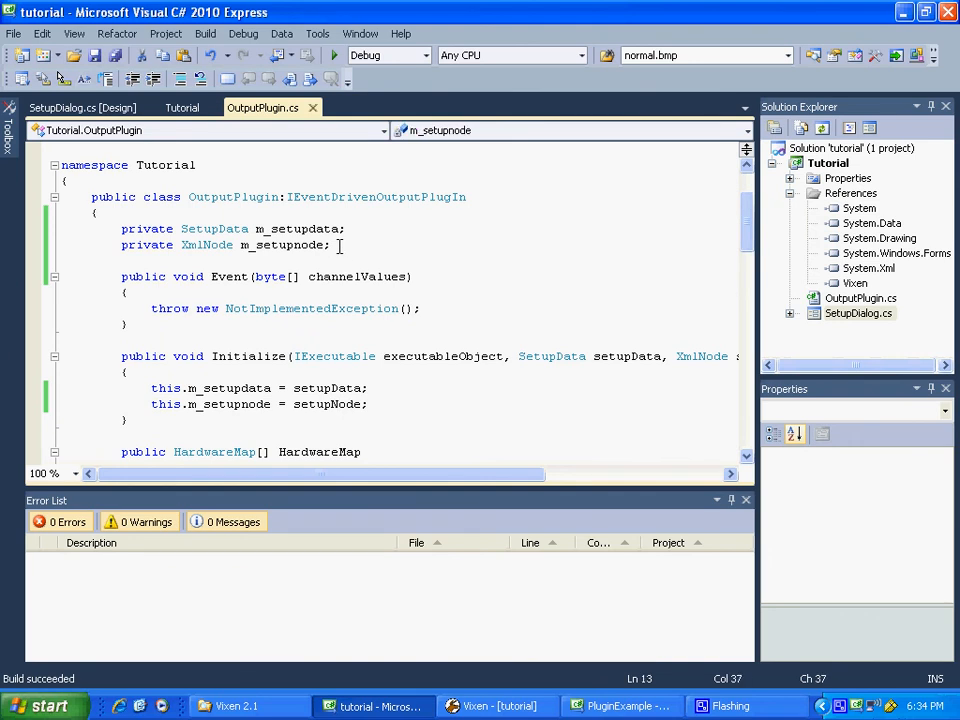
- Declare 'private List<Channel> m_channels;' below m_setupnode in OutputPlugin
text(p)
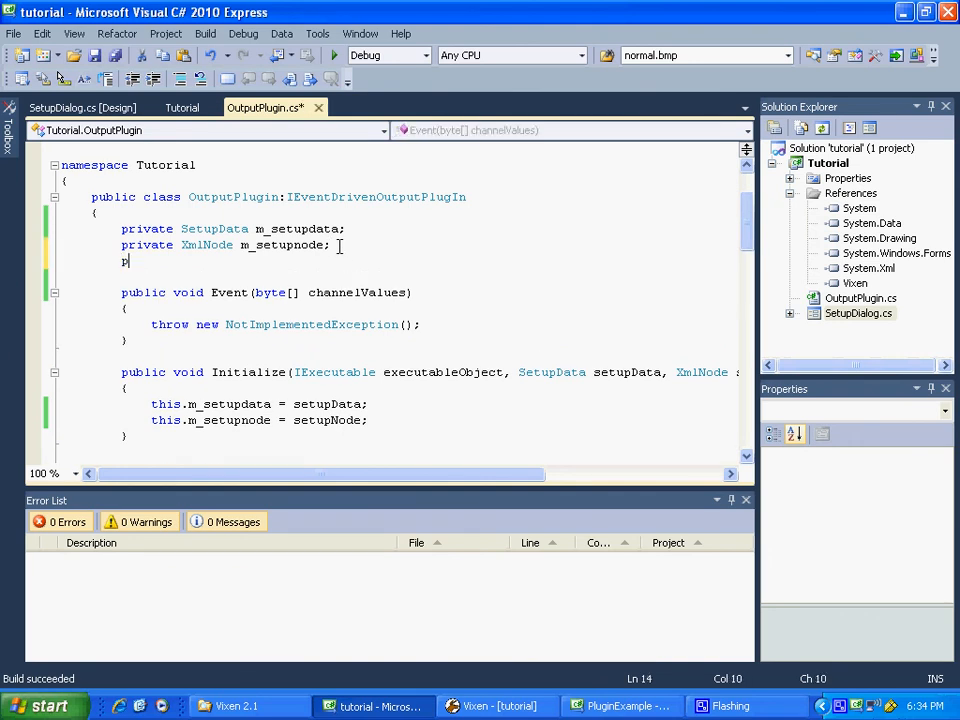
text(rivate)
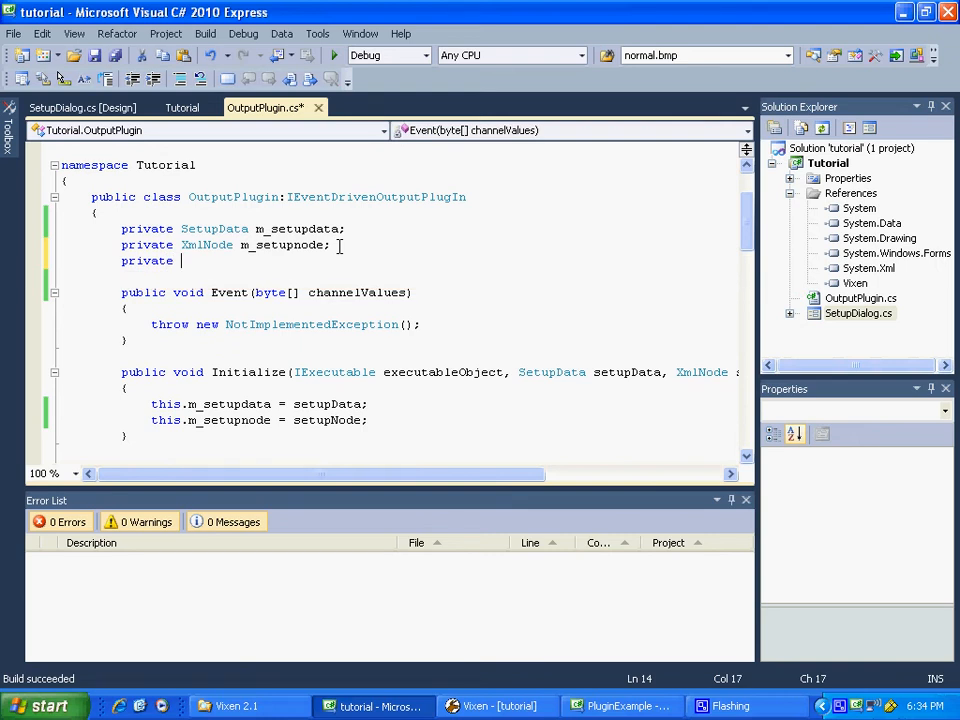
text(li)
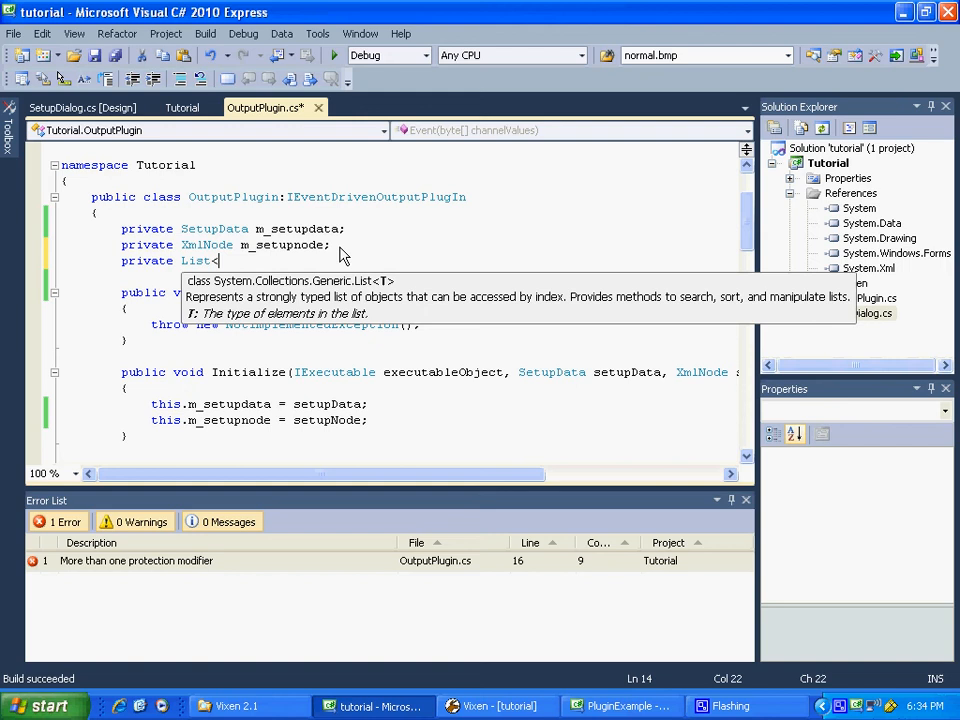
text(cha)
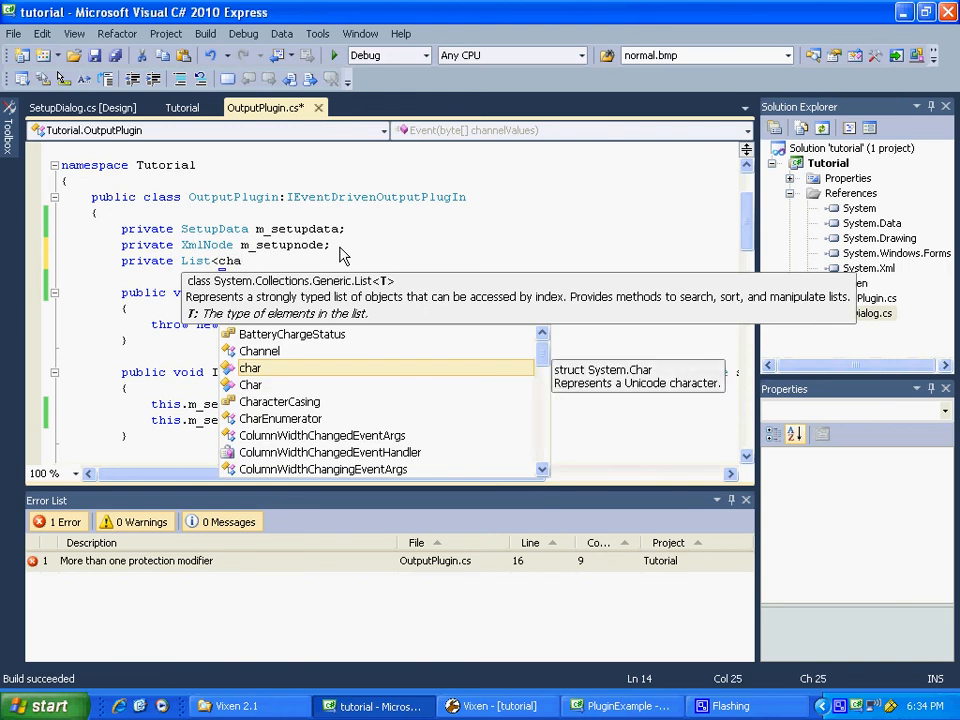
text(Channel>)
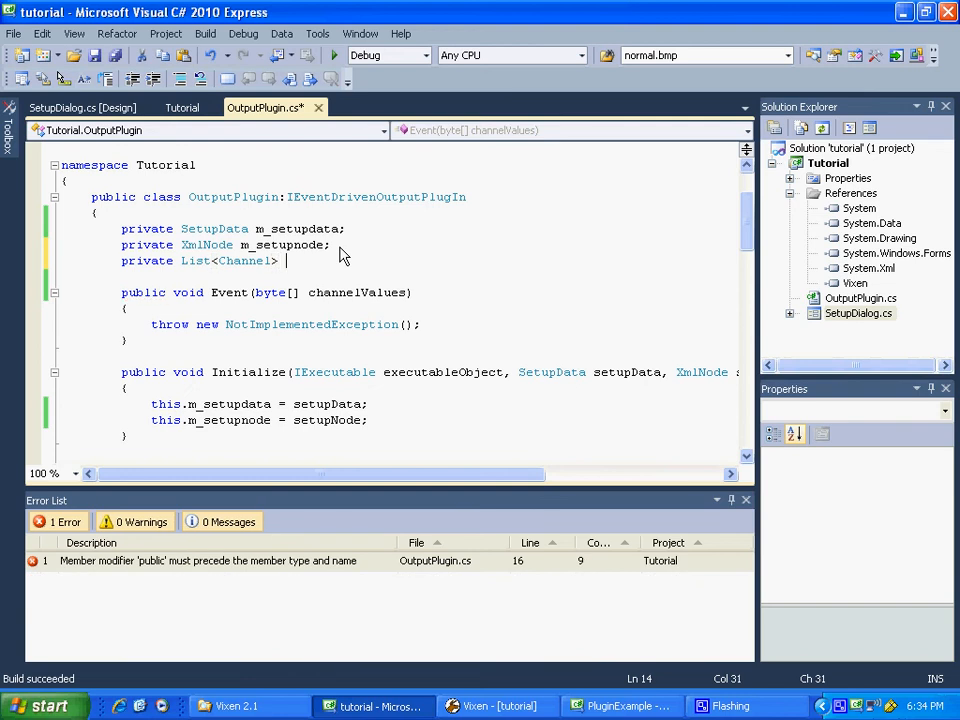
text(m_cha)
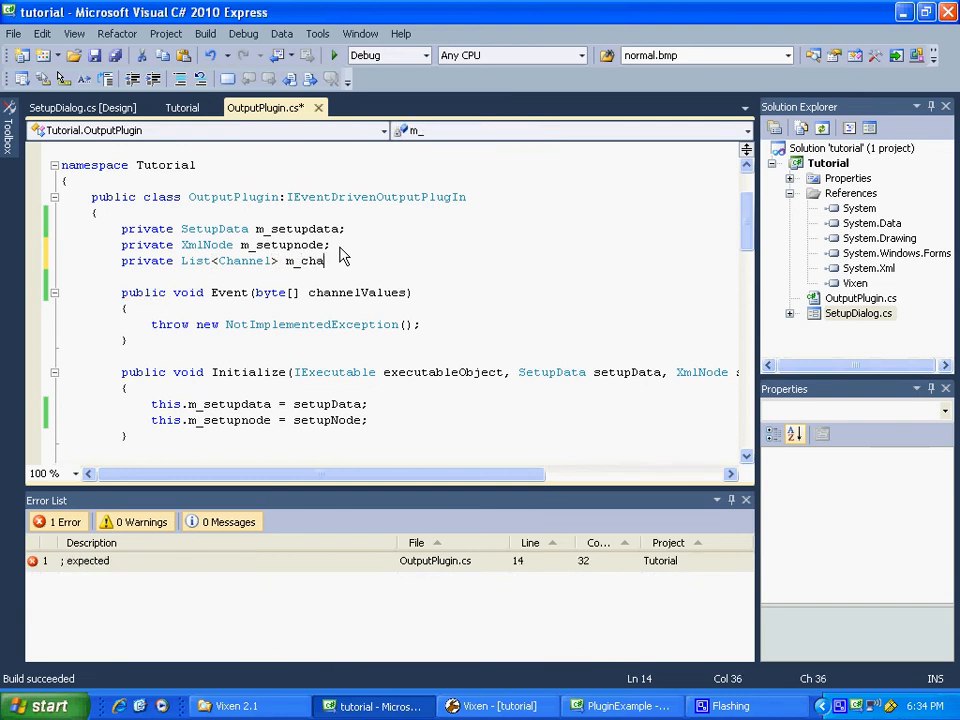
text(nnels)
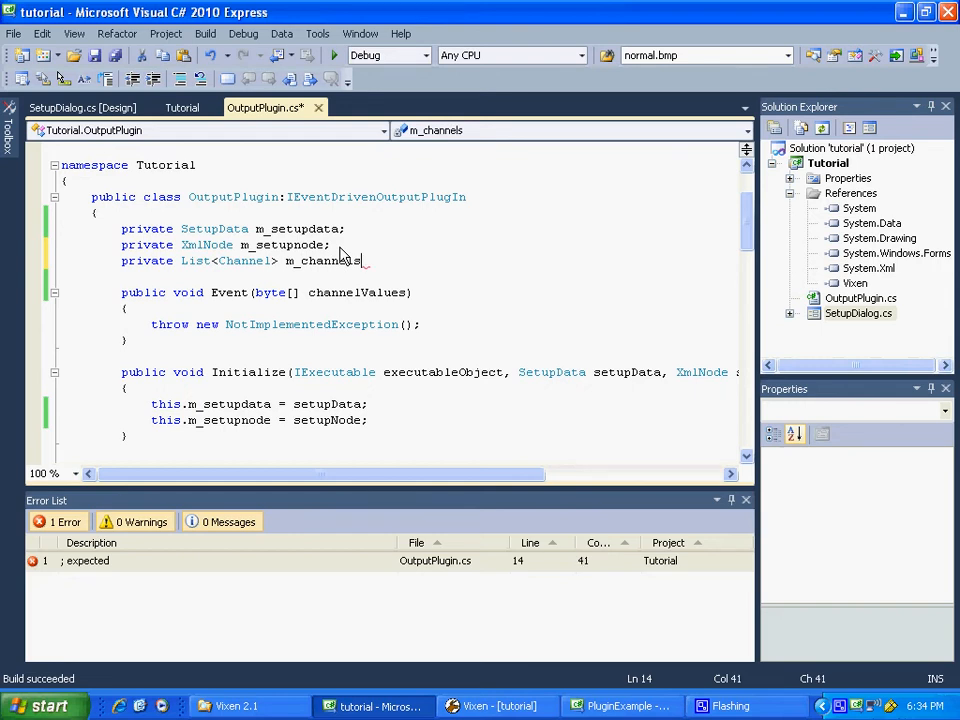
double_click(322, 260)
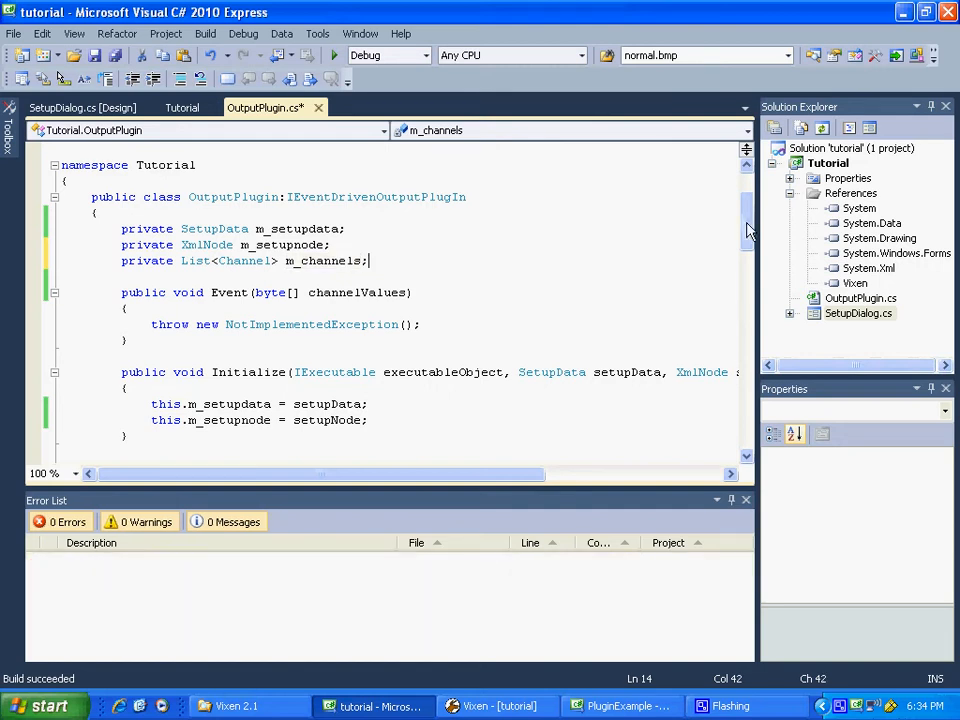
scroll(down, 3)
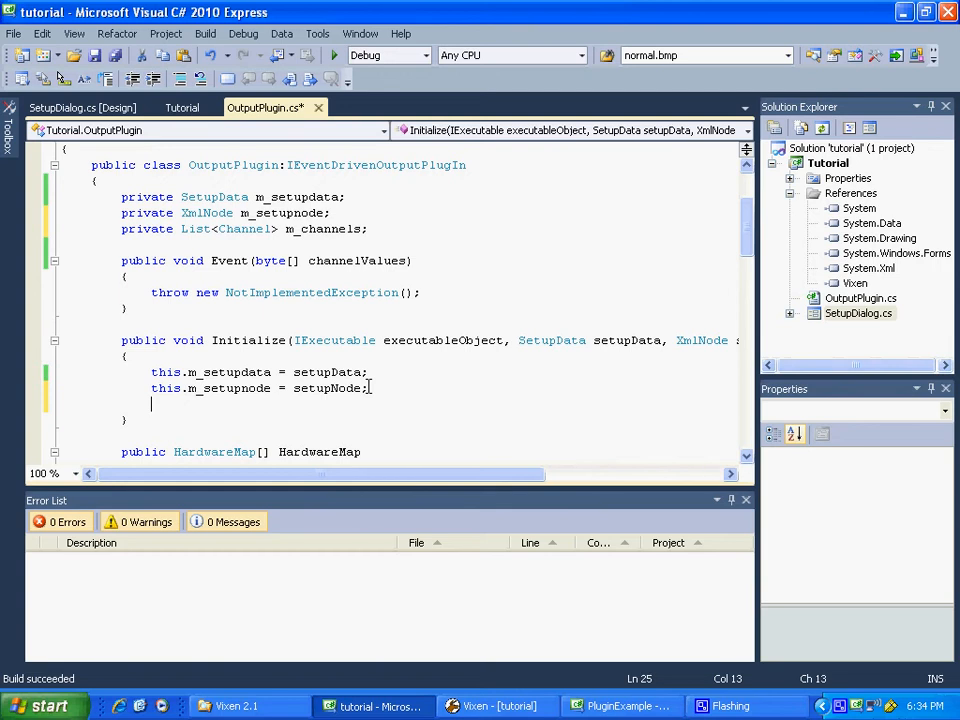
- Add 'this.m_channels = executableObject.Channels;' to the Initialize method
text(this)
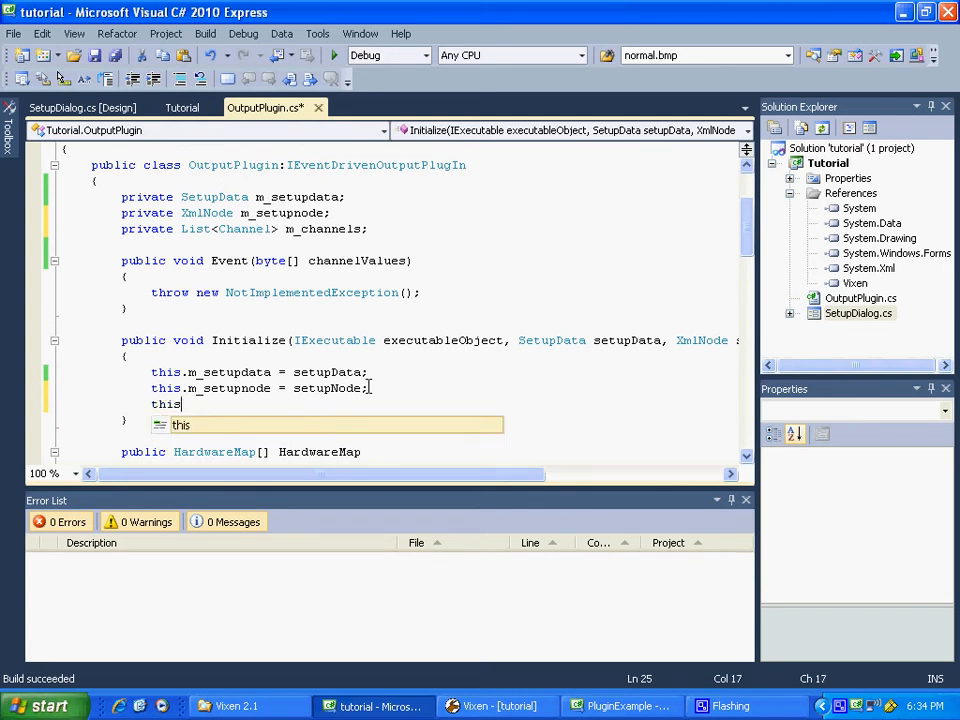
text(.m_)
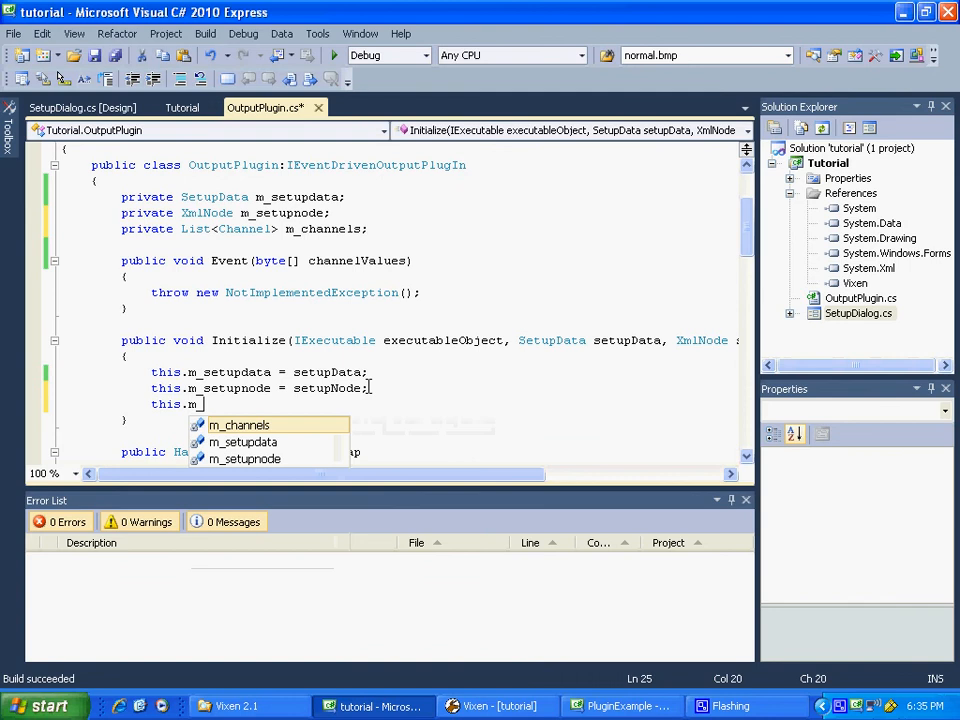
text(channels =)
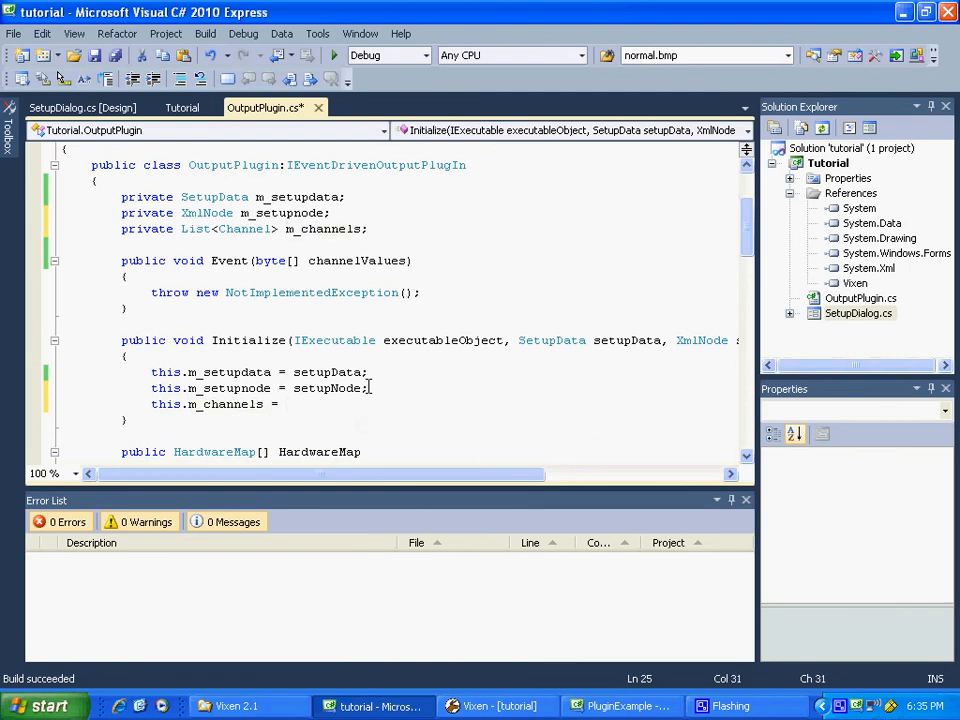
text(executableObject.)
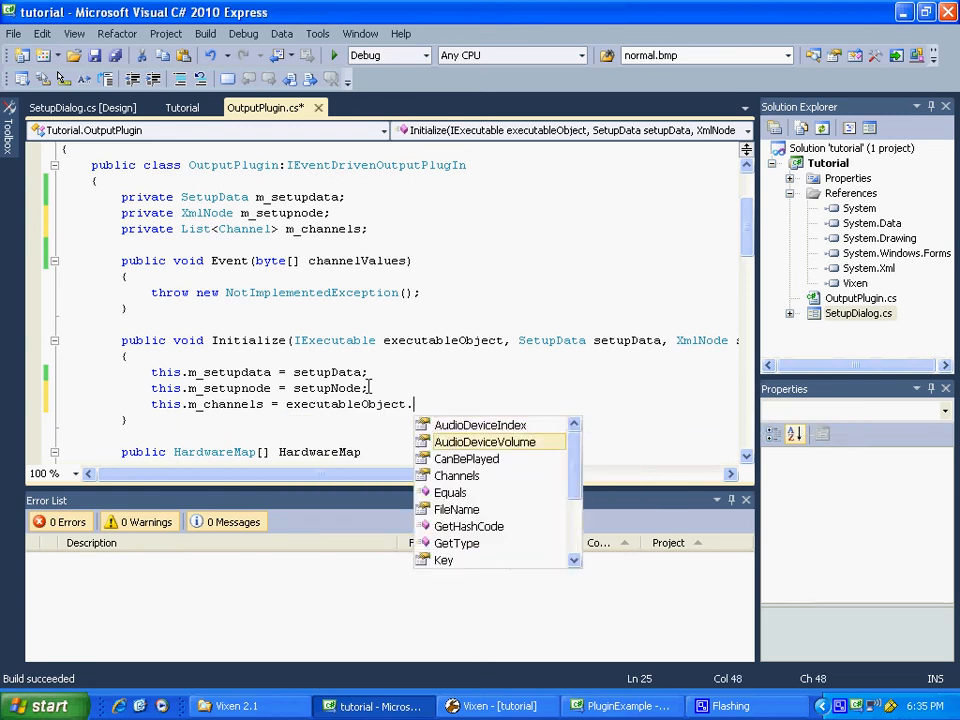
text(Channels)
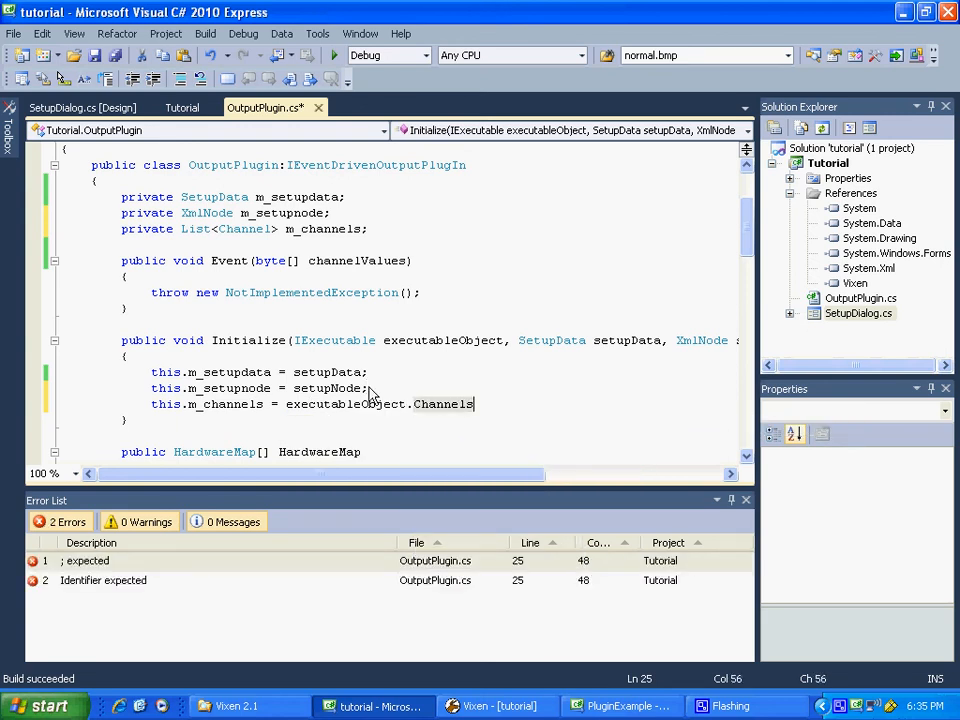
text(;)
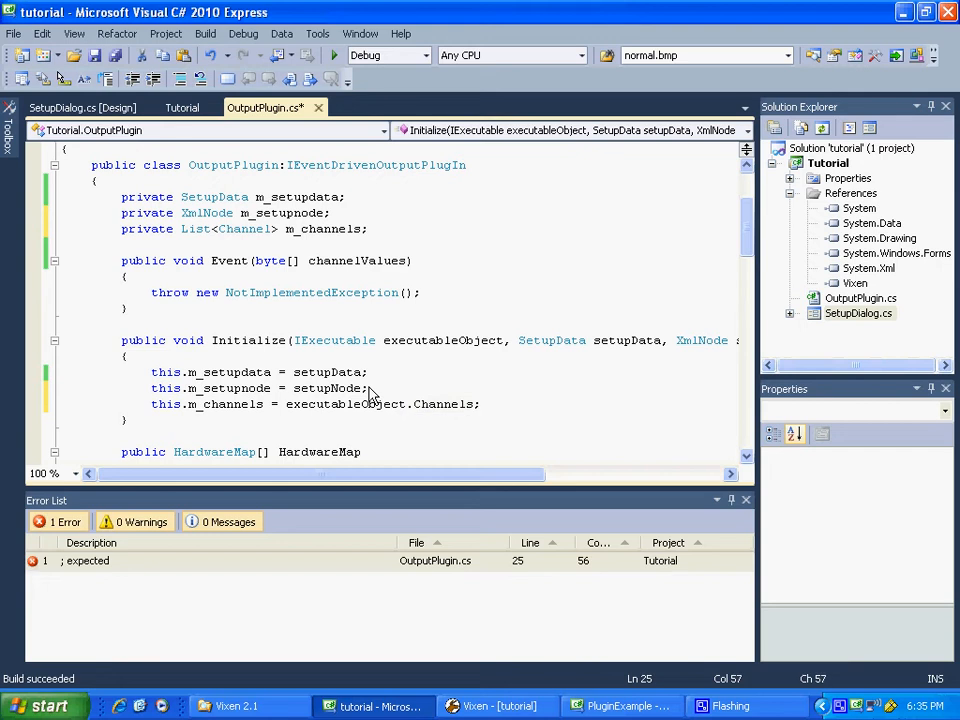
text(;)
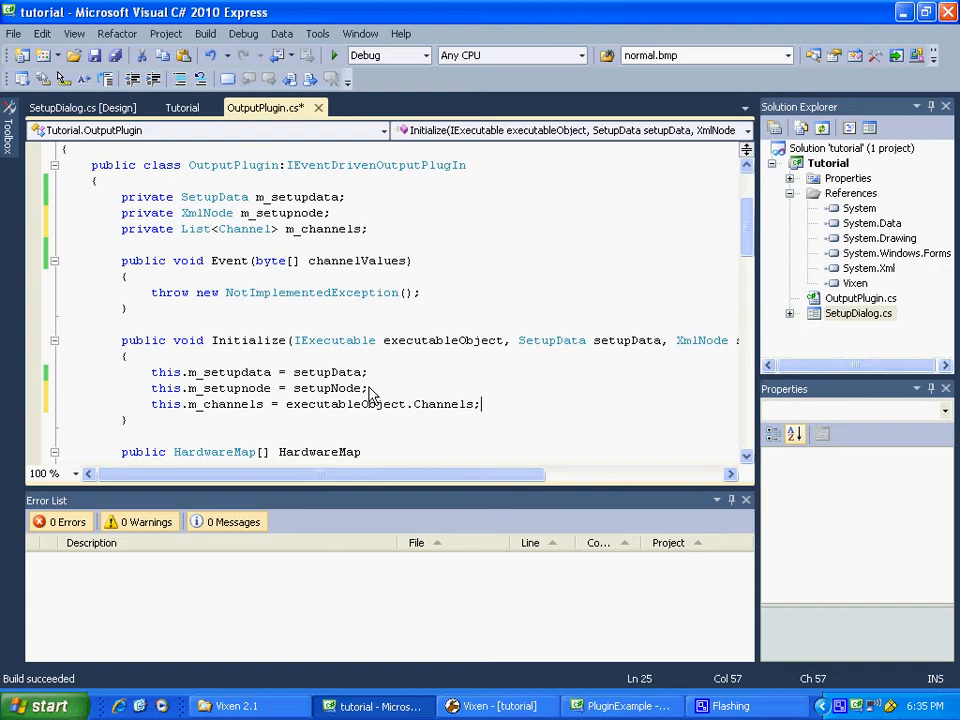
mouse_move(748, 243)
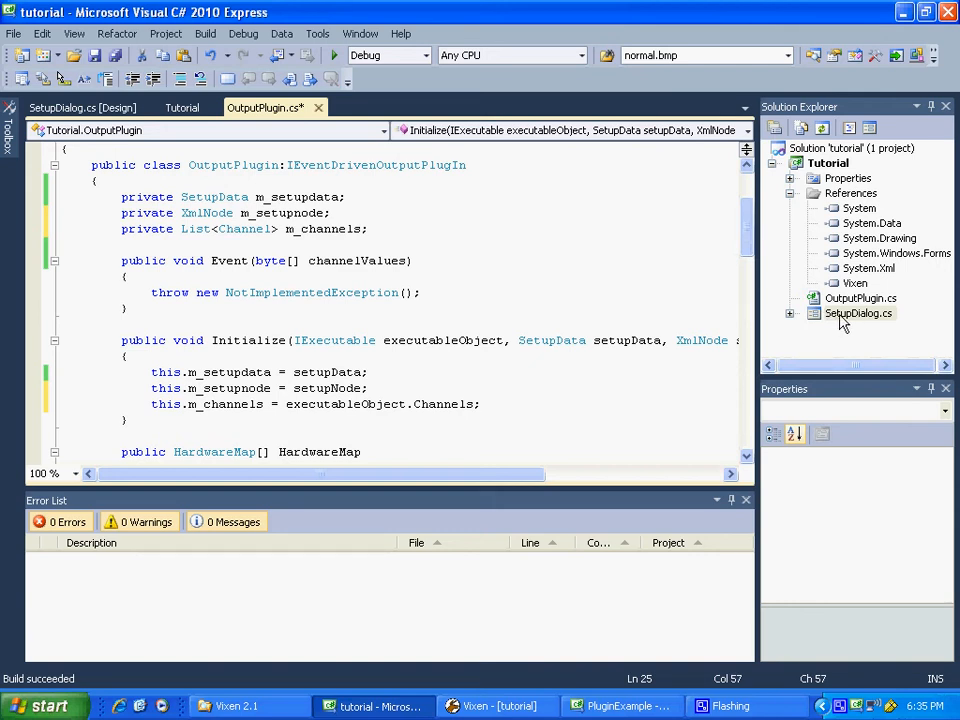
right_click(858, 313)
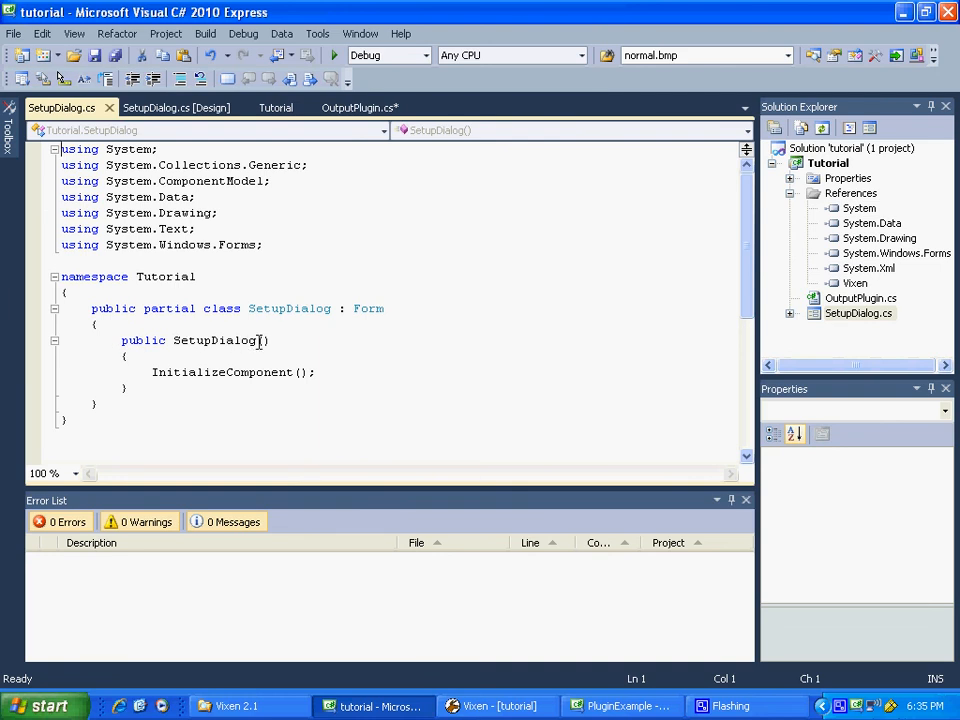
mouse_move(225, 340)
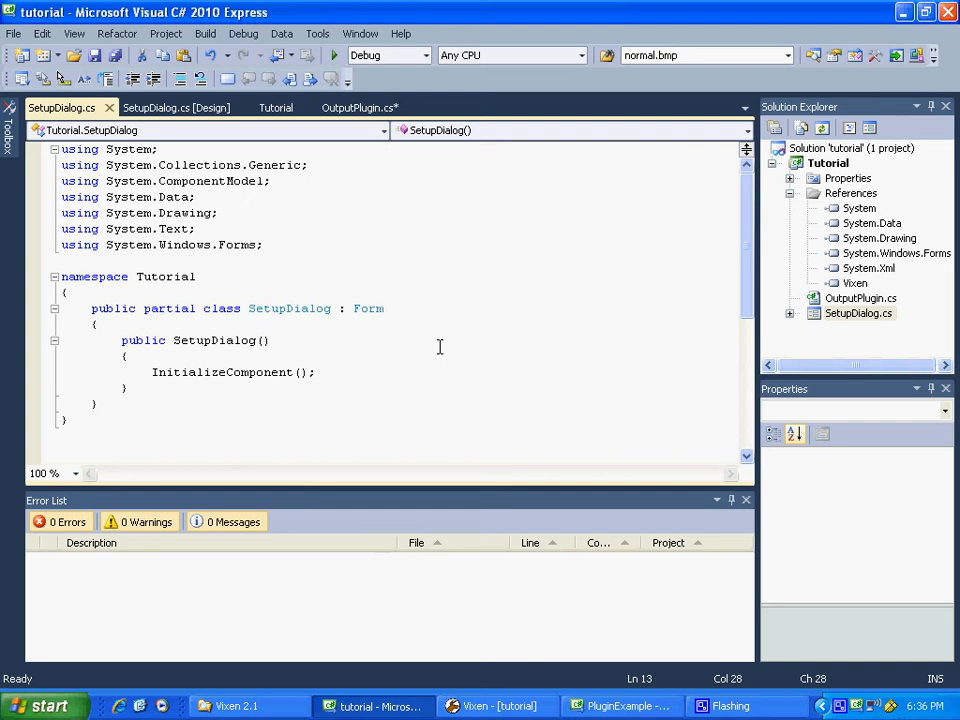
- Place the cursor inside the SetupDialog constructor's parameter parentheses
click(263, 340)
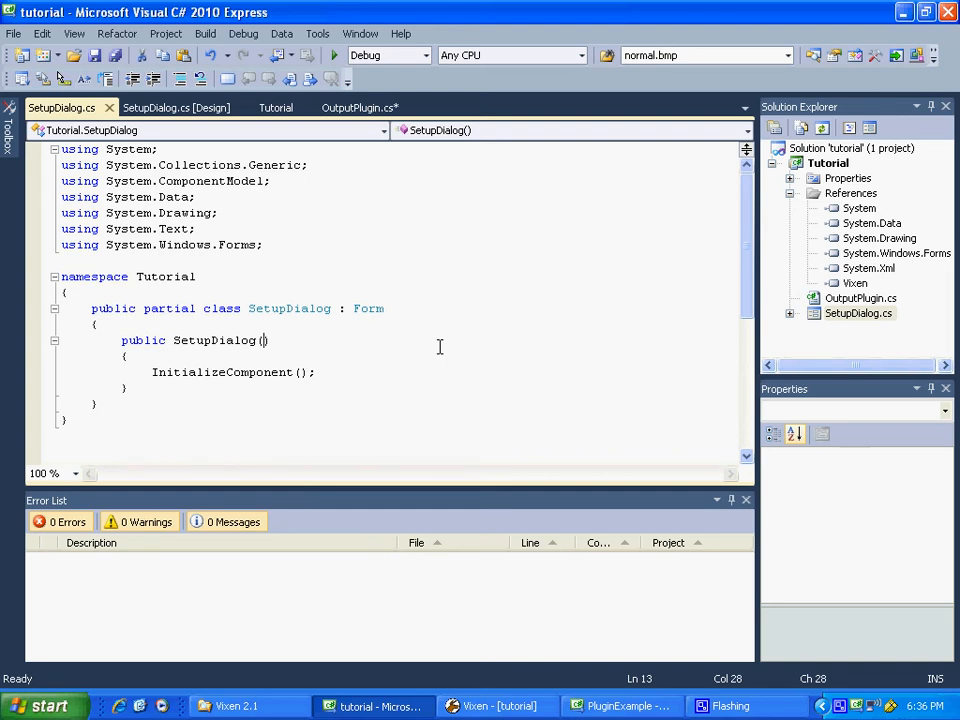
- Give the SetupDialog constructor a 'List<Channel> channels' parameter and add 'using Vixen;'
text(list)
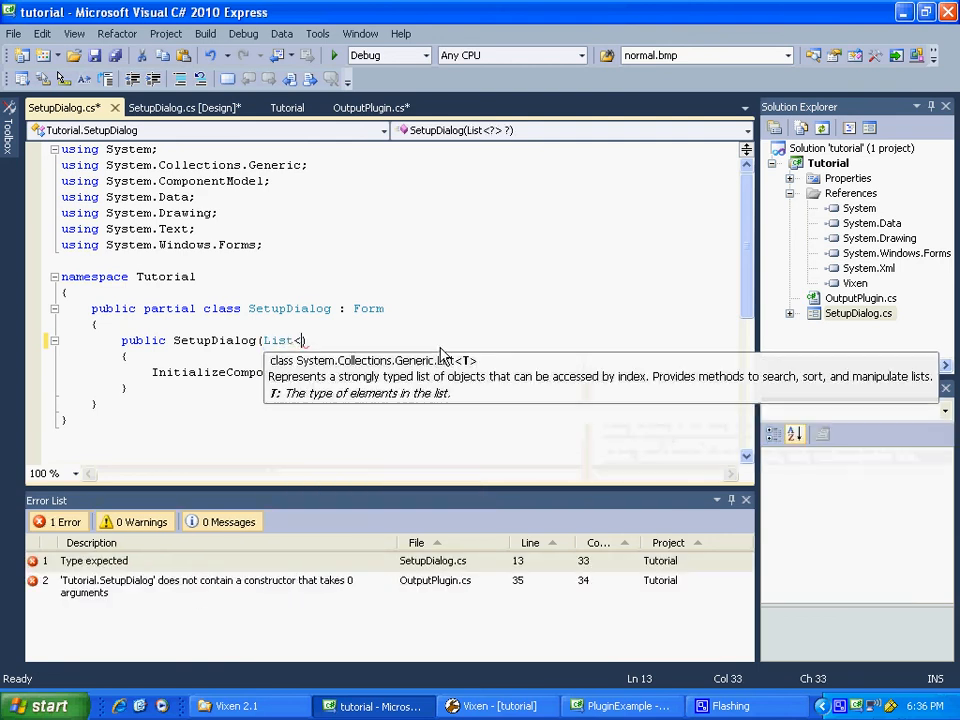
text(channe)
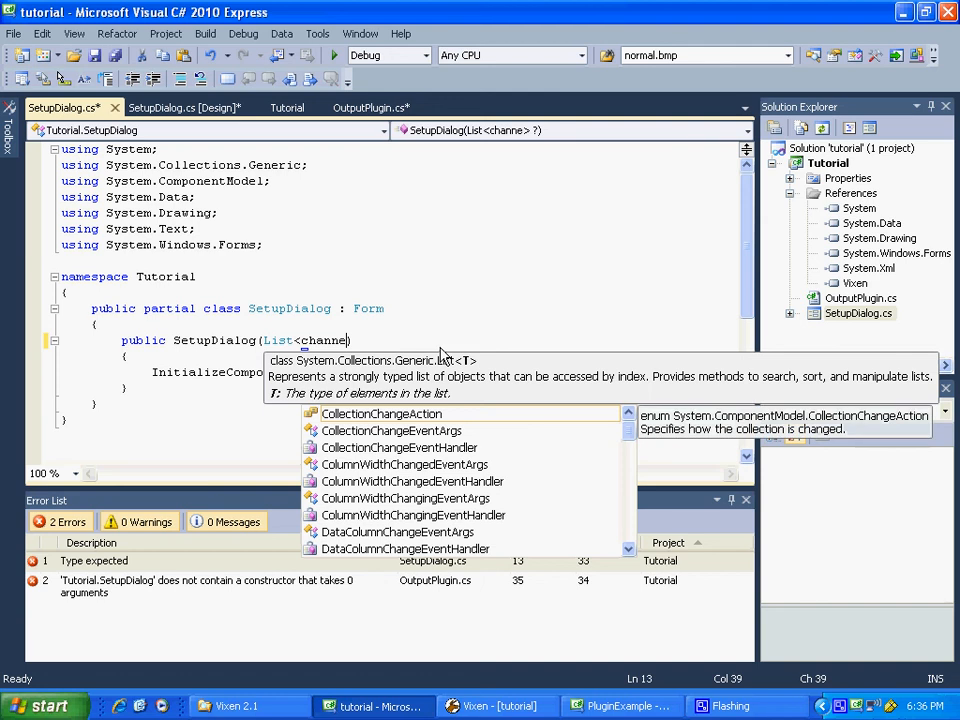
text(ls)
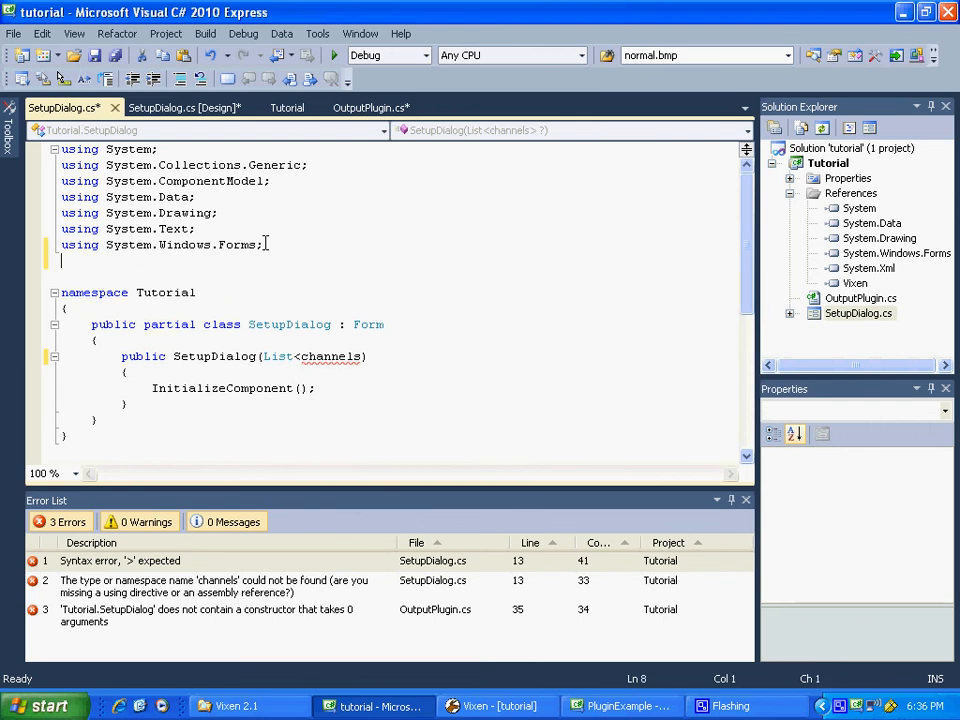
text(using Vixen;)
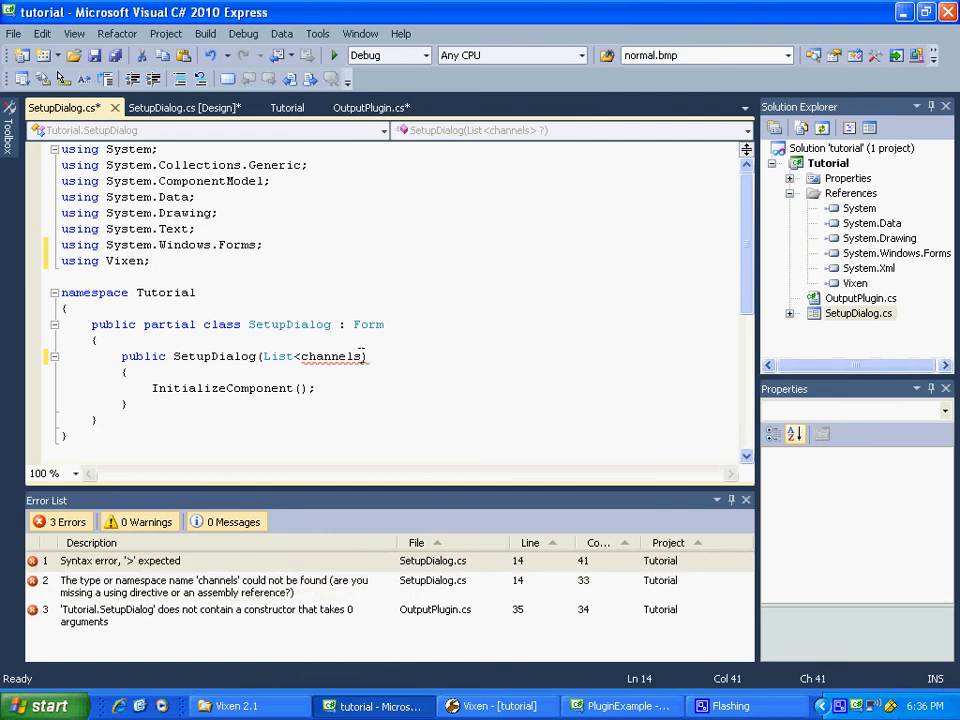
double_click(332, 356)
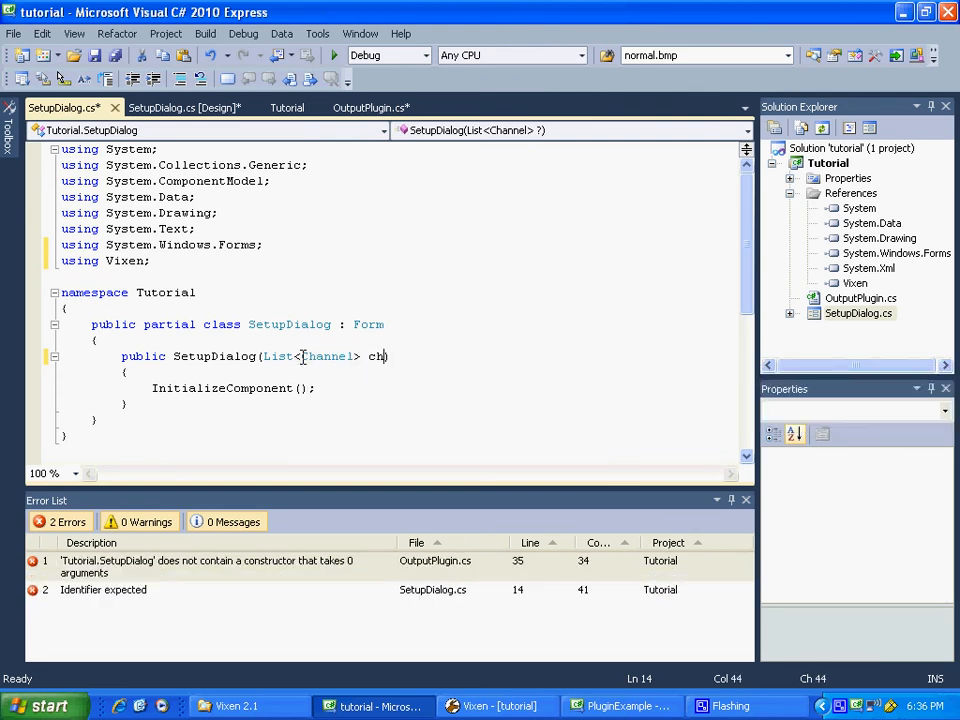
text(annels)
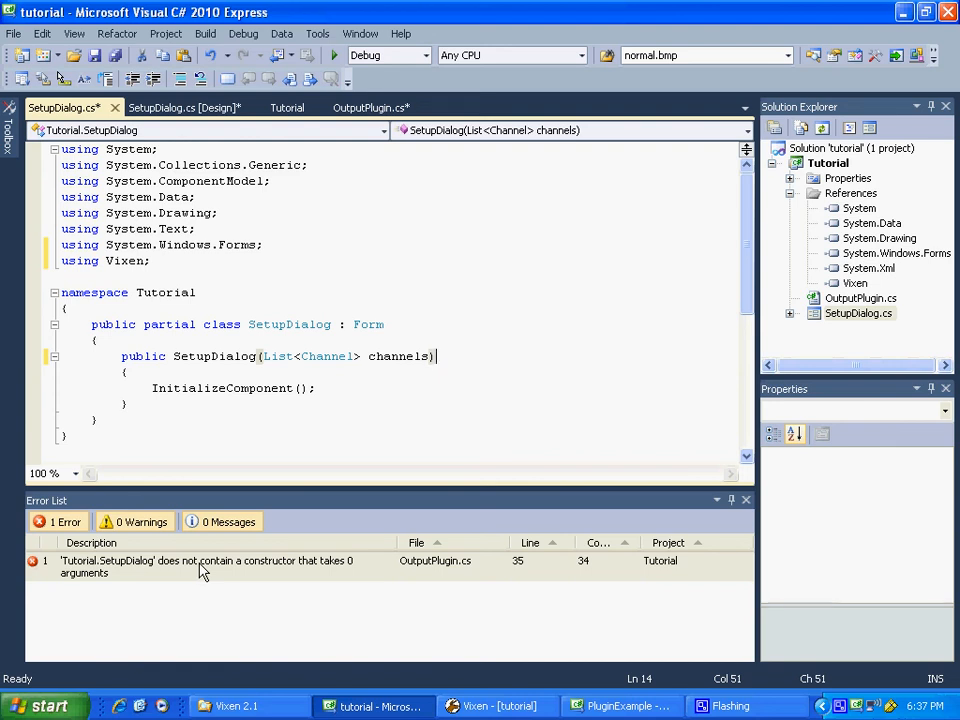
- Change Setup's call to new SetupDialog(this.m_channels) in OutputPlugin.cs
click(205, 566)
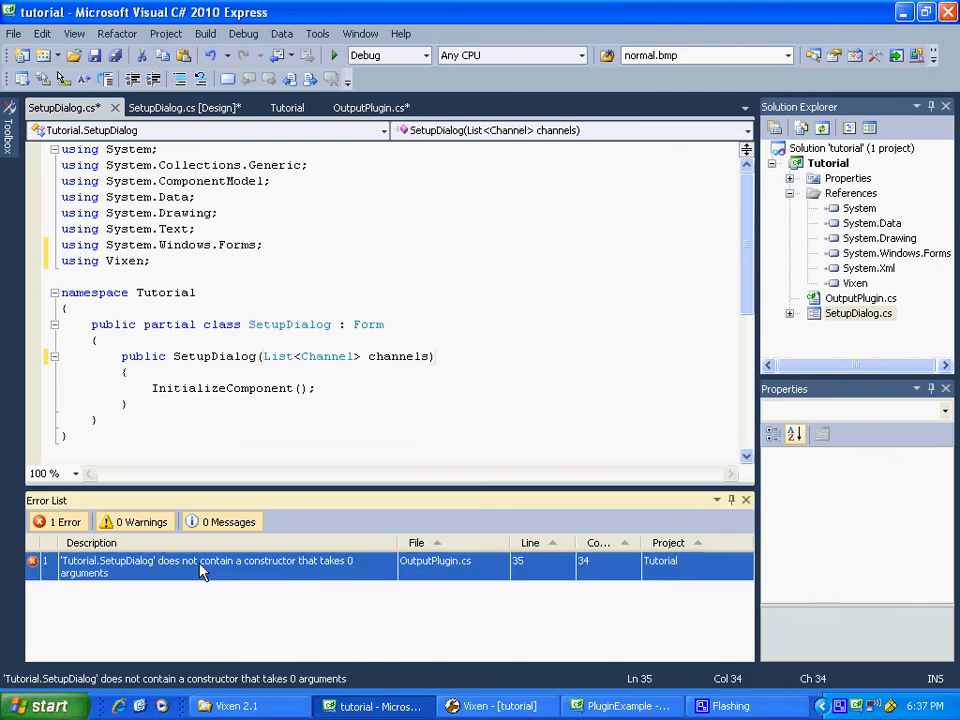
click(373, 107)
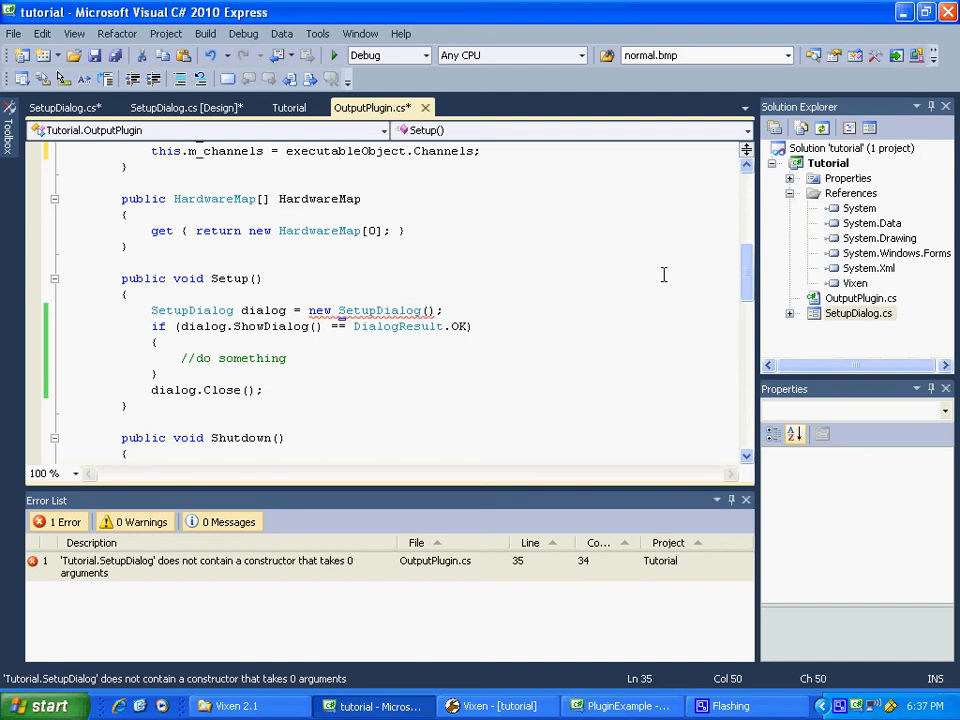
text(this.m_channels)
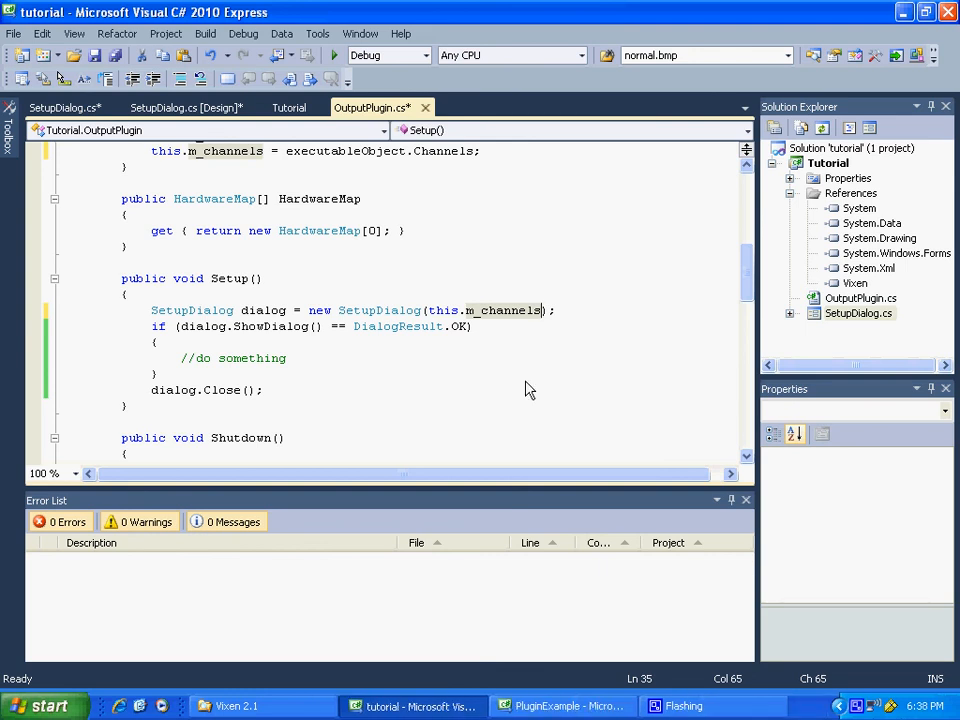
mouse_move(605, 345)
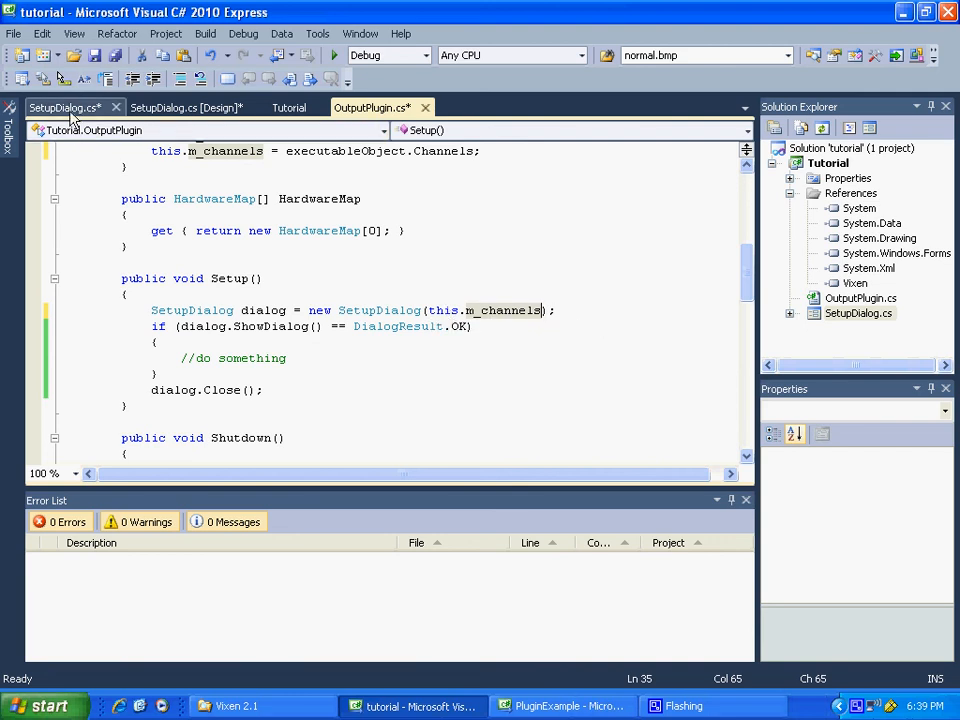
mouse_move(65, 107)
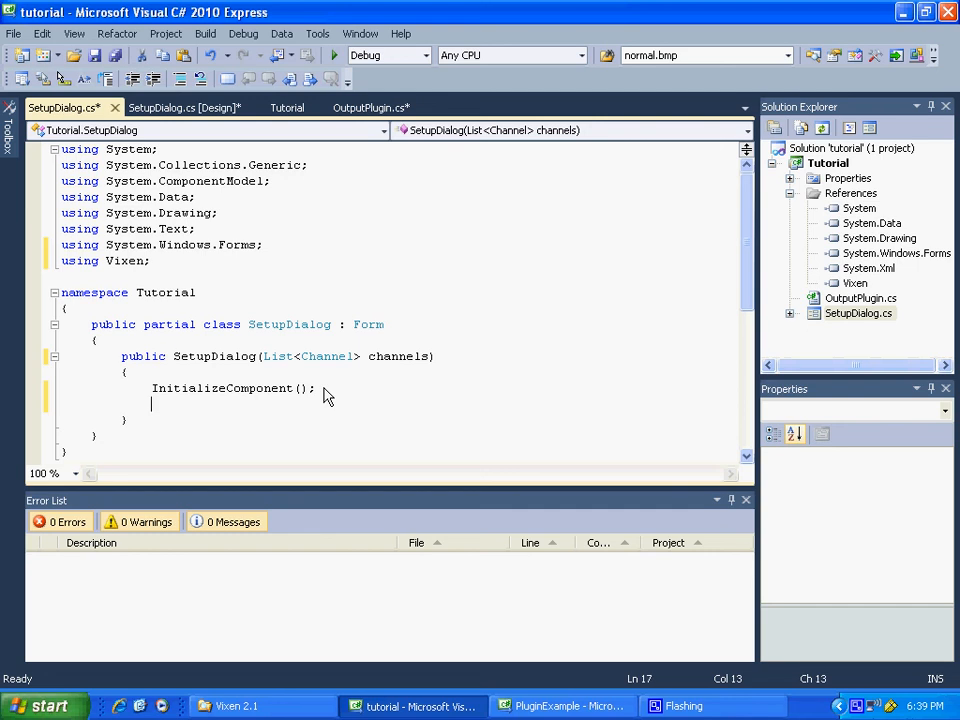
- Open 'foreach (Channel ch in channels) {' below InitializeComponent() in SetupDialog's constructor
text(foreach ()
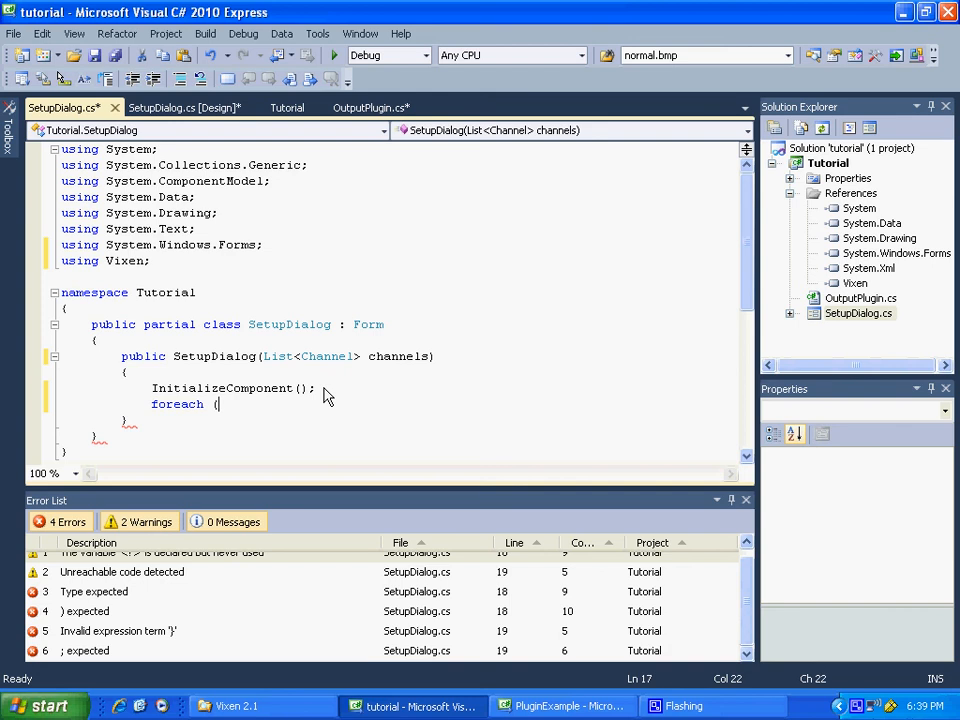
text(Channel)
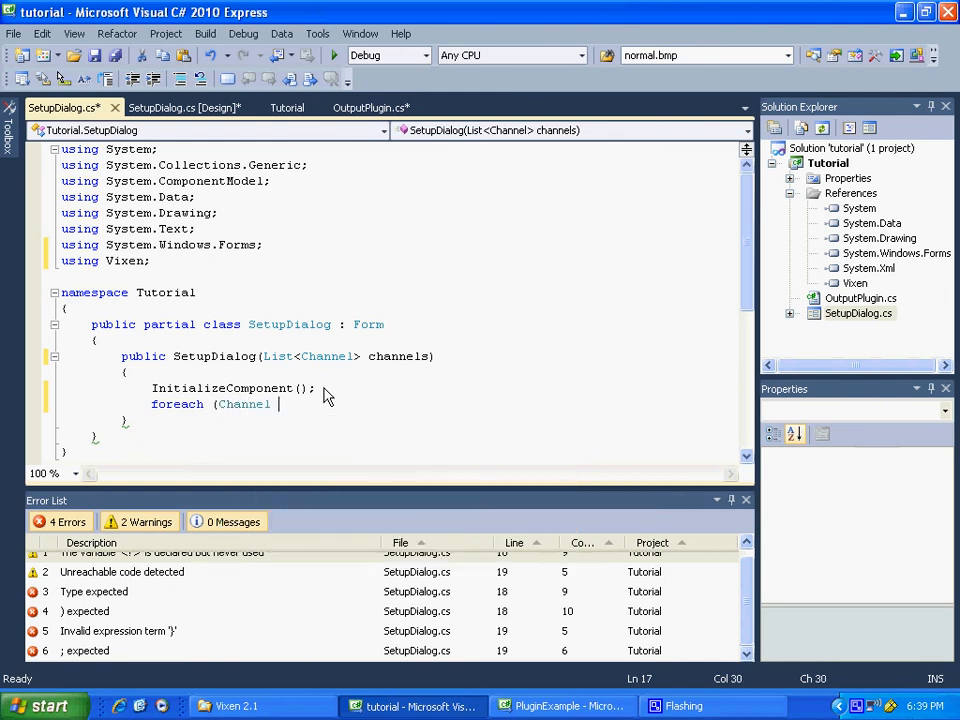
text(ch)
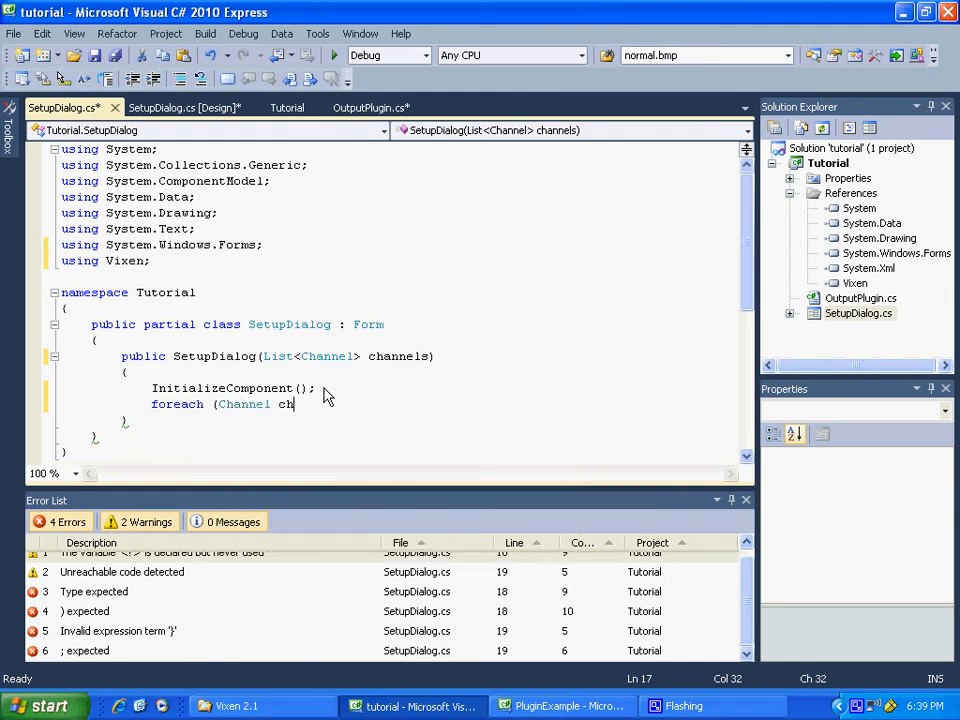
text(in)
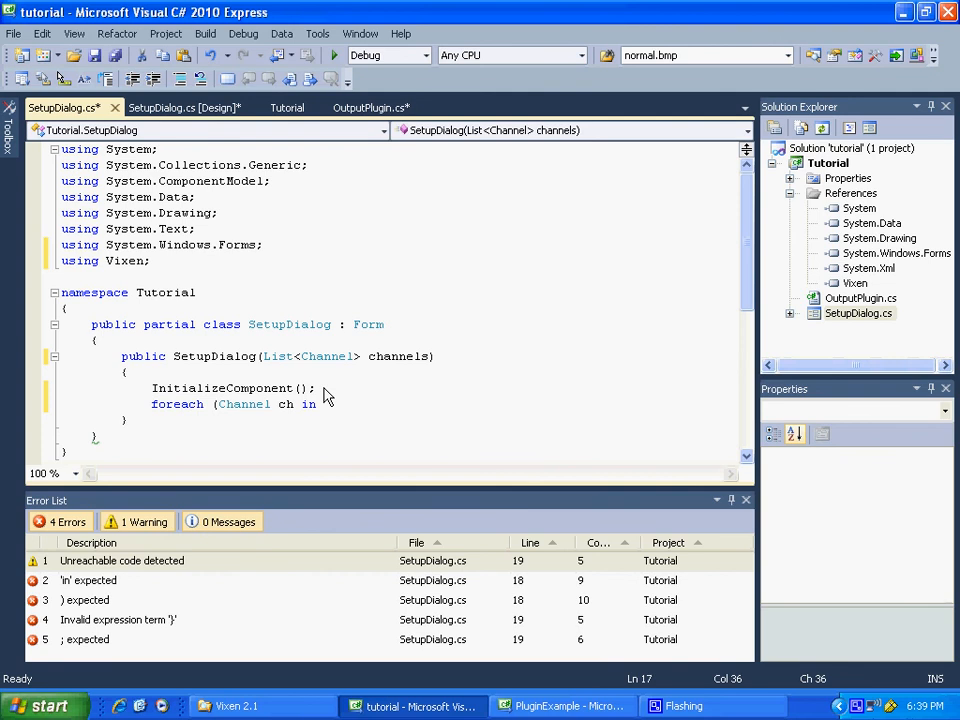
text(channels)
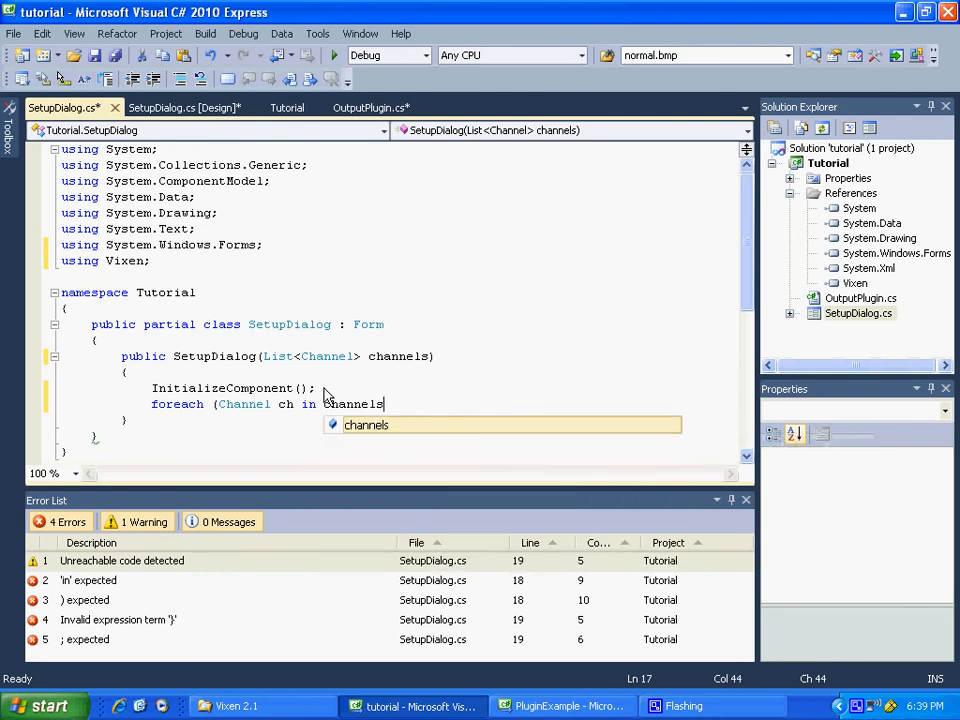
text())
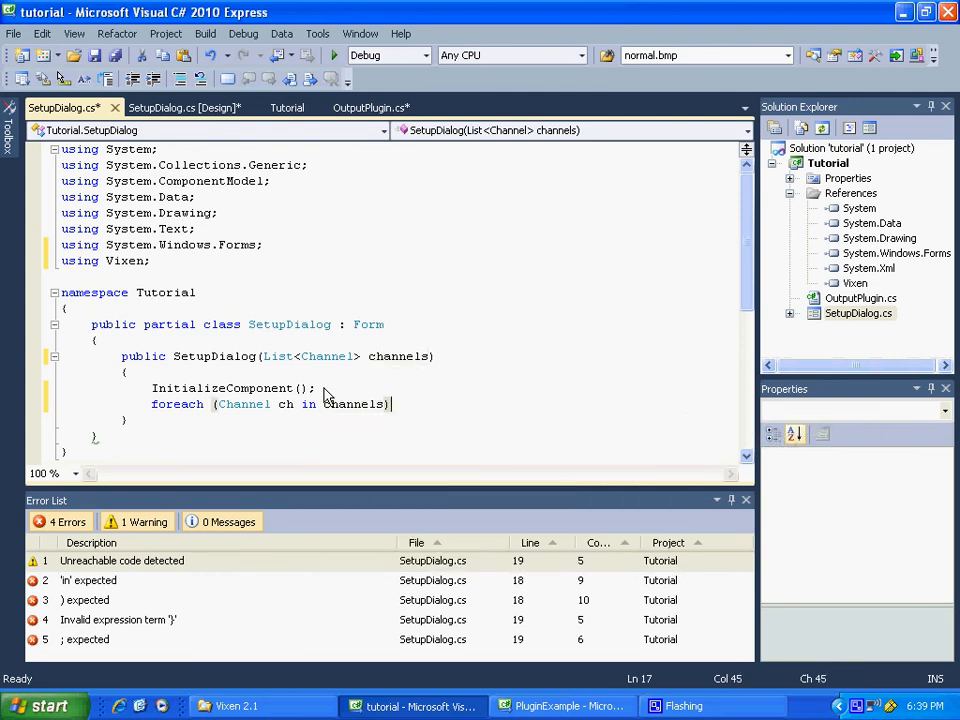
text({)
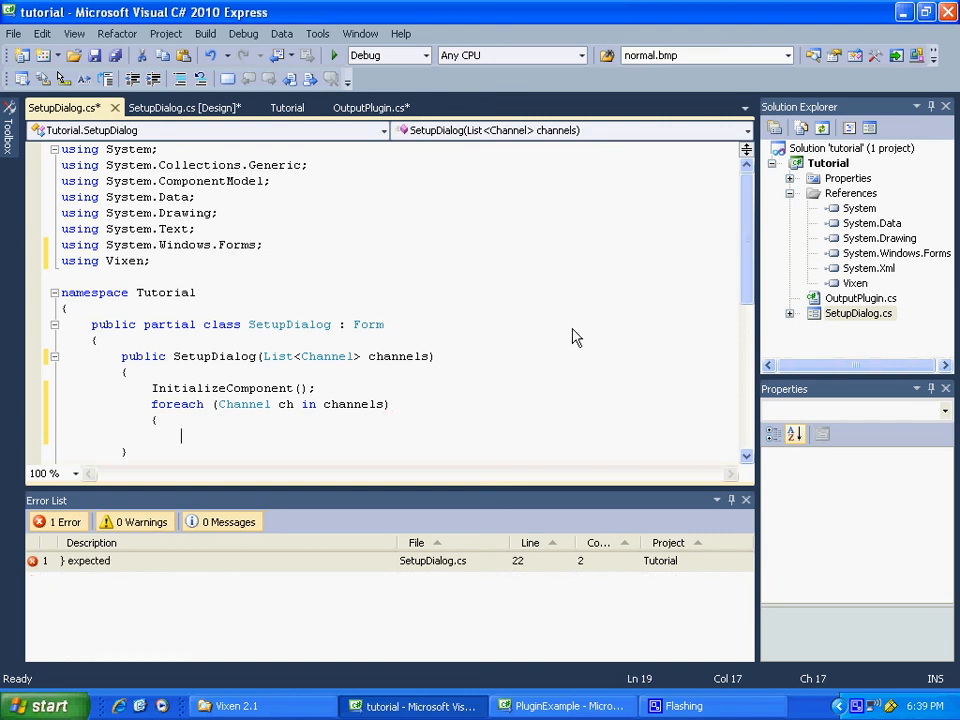
- Add 'cmboSelectedChannel.Items.Add(ch.Name);' inside the loop and build the solution
text(cm)
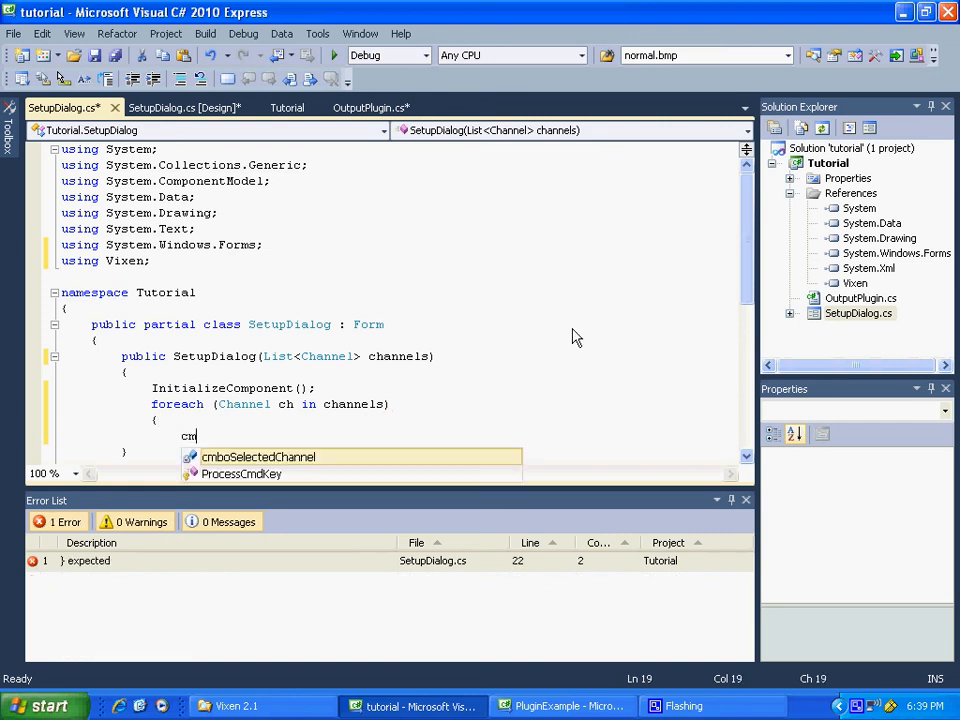
text(boSelectedChannel)
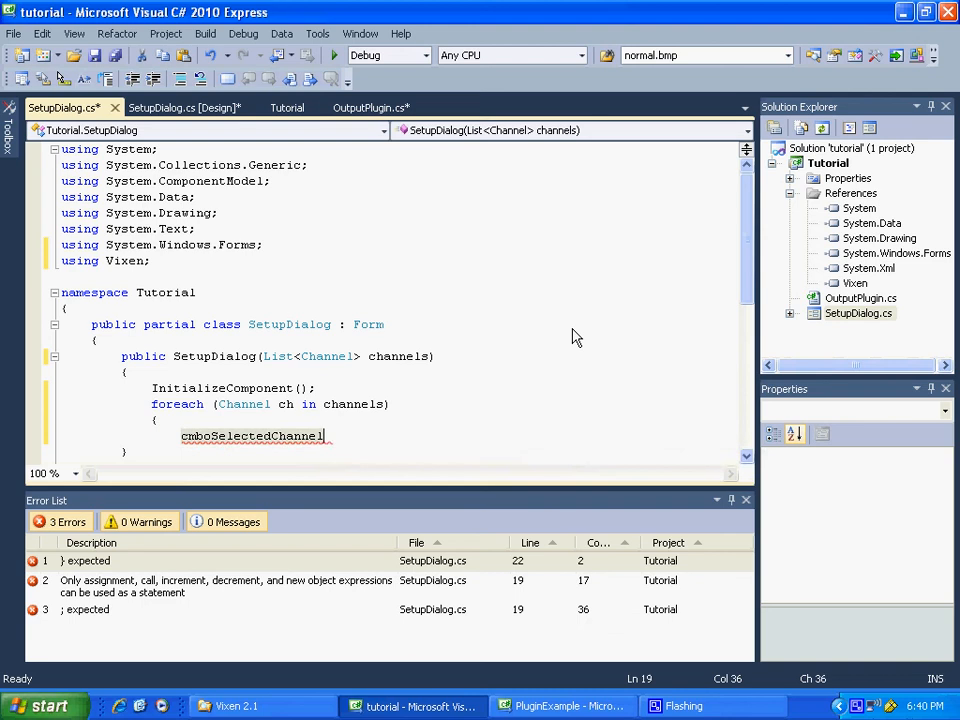
text(.items.Add()
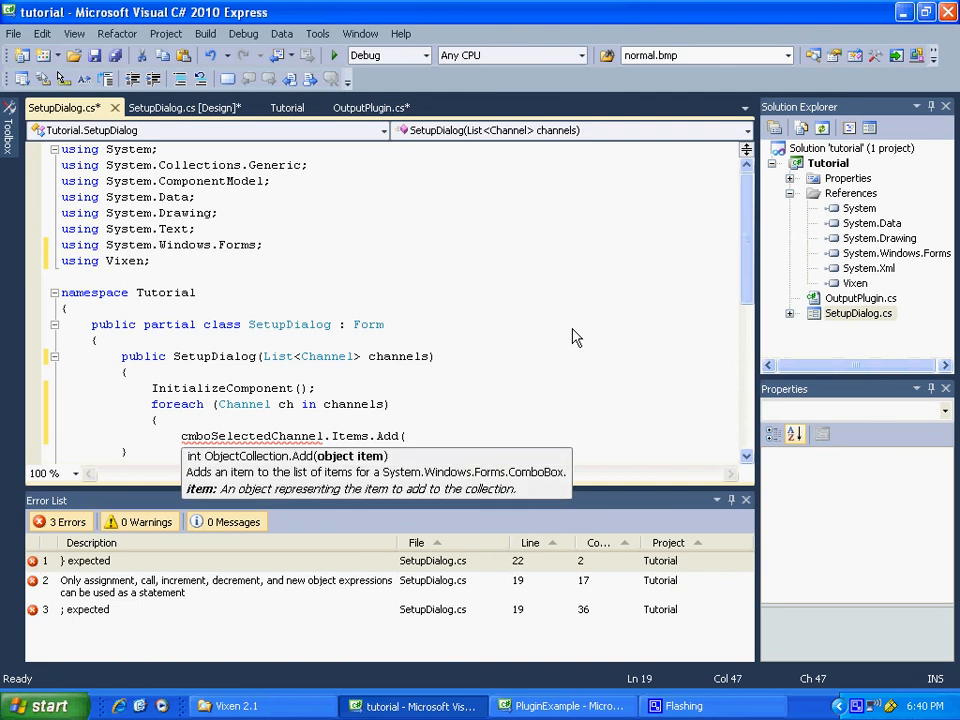
text(ch.name)
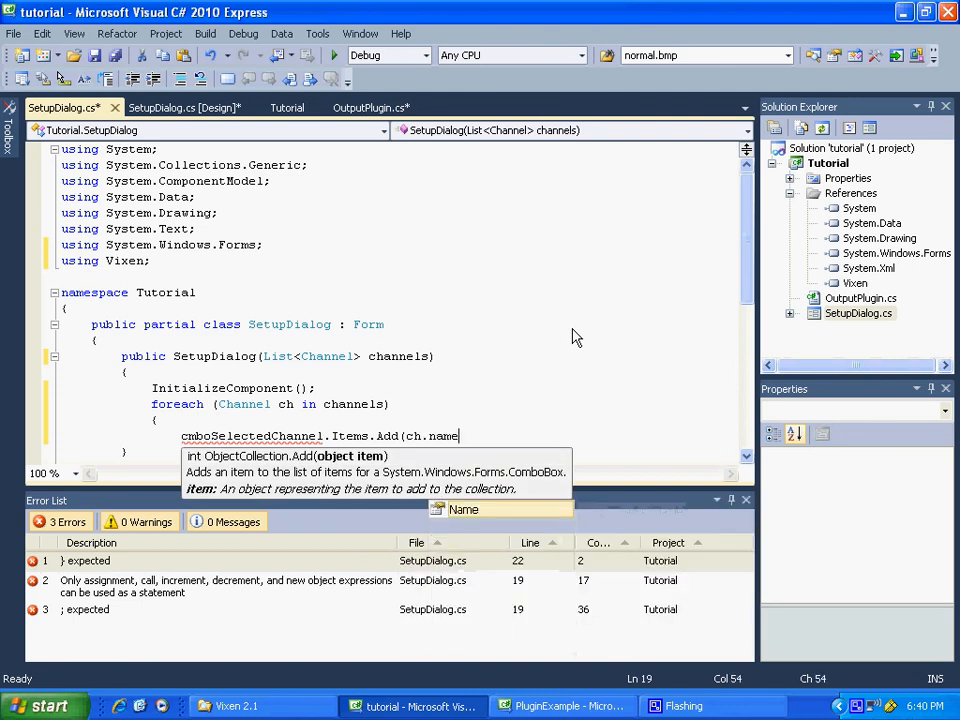
text();)
text(})
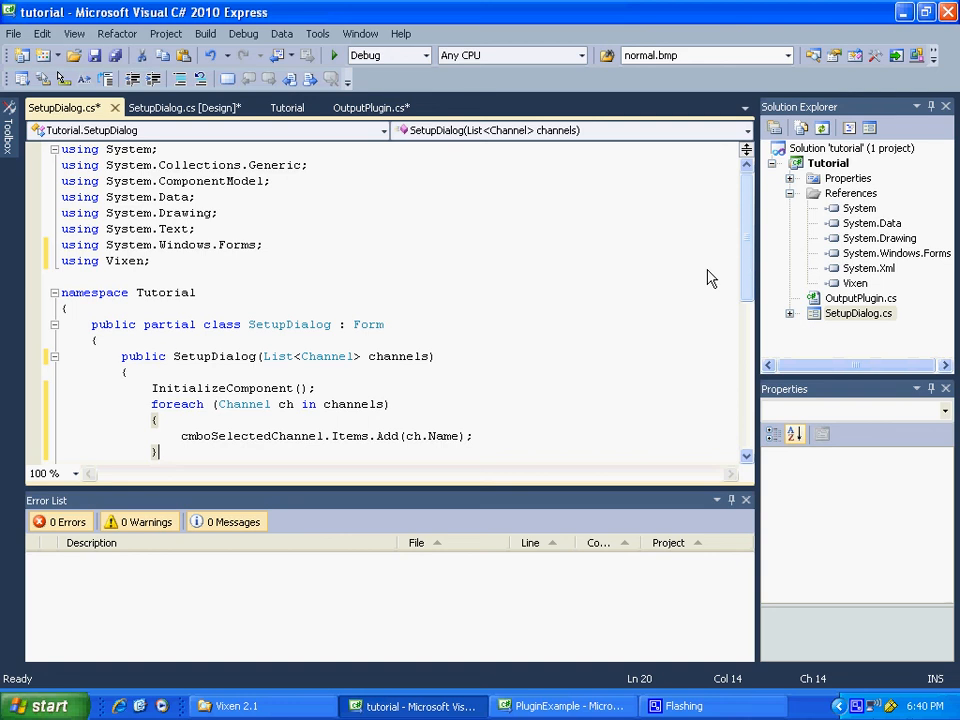
click(205, 33)
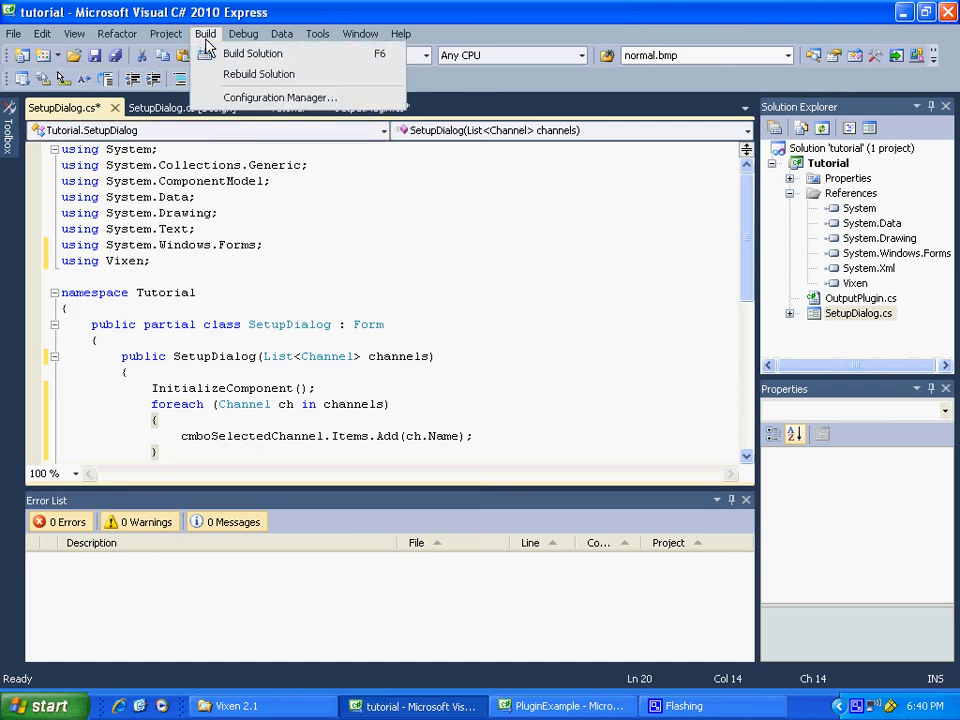
click(253, 53)
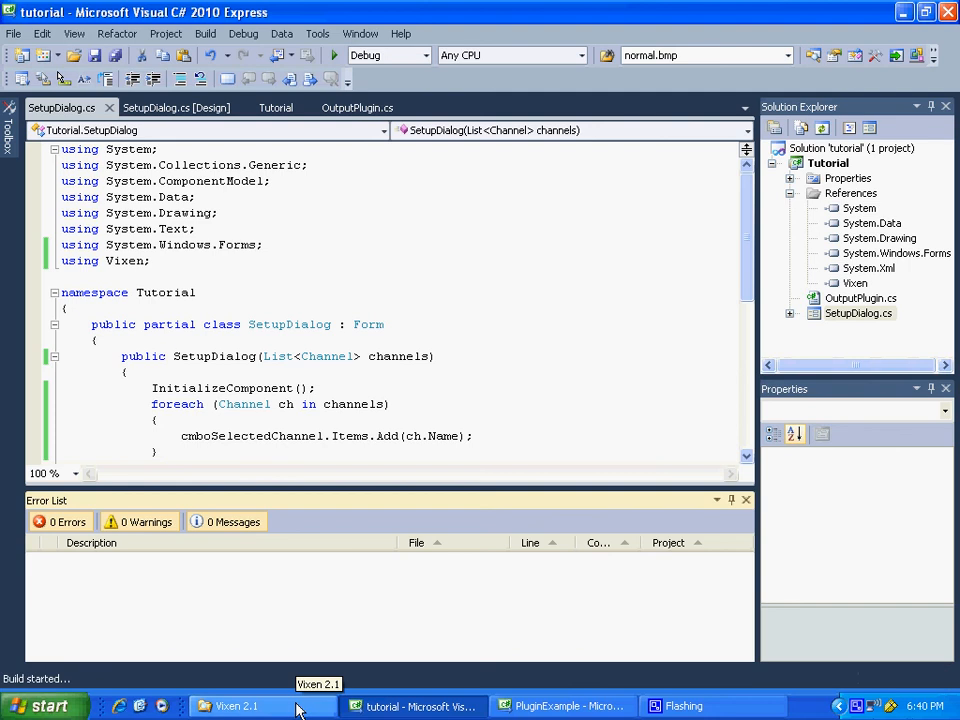
- Bring up the Vixen 2.1 program folder window from the taskbar
click(237, 706)
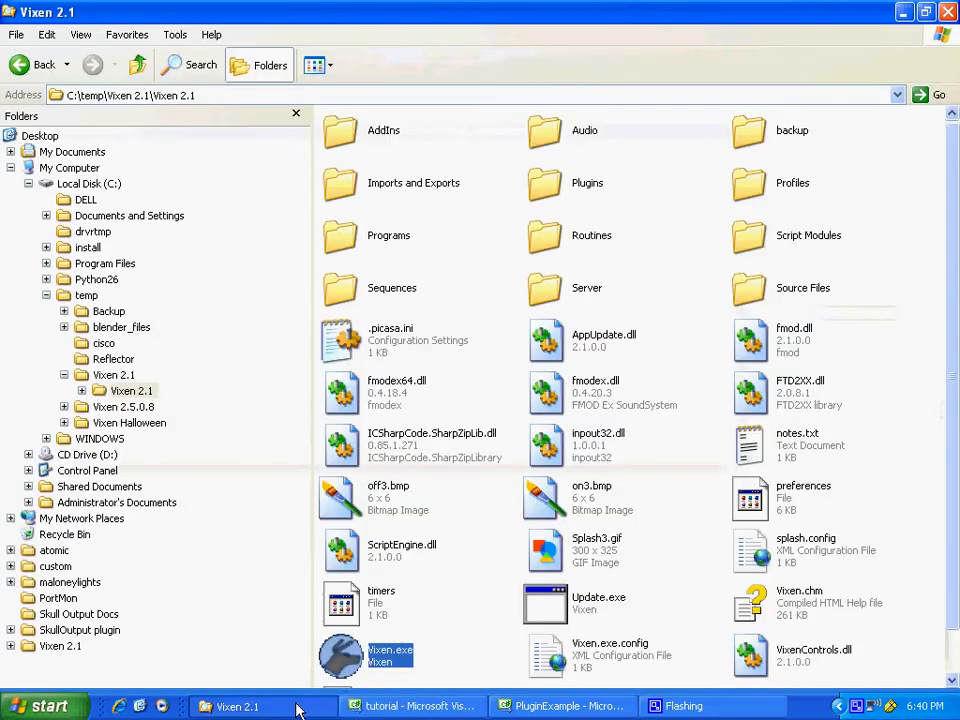
mouse_move(565, 455)
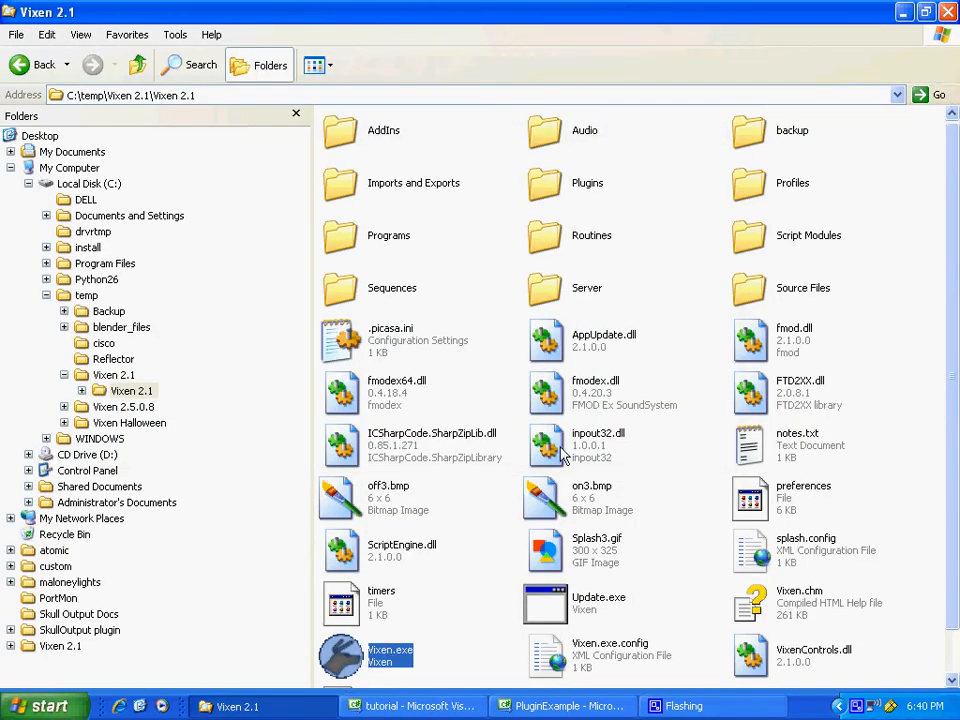
mouse_move(598, 445)
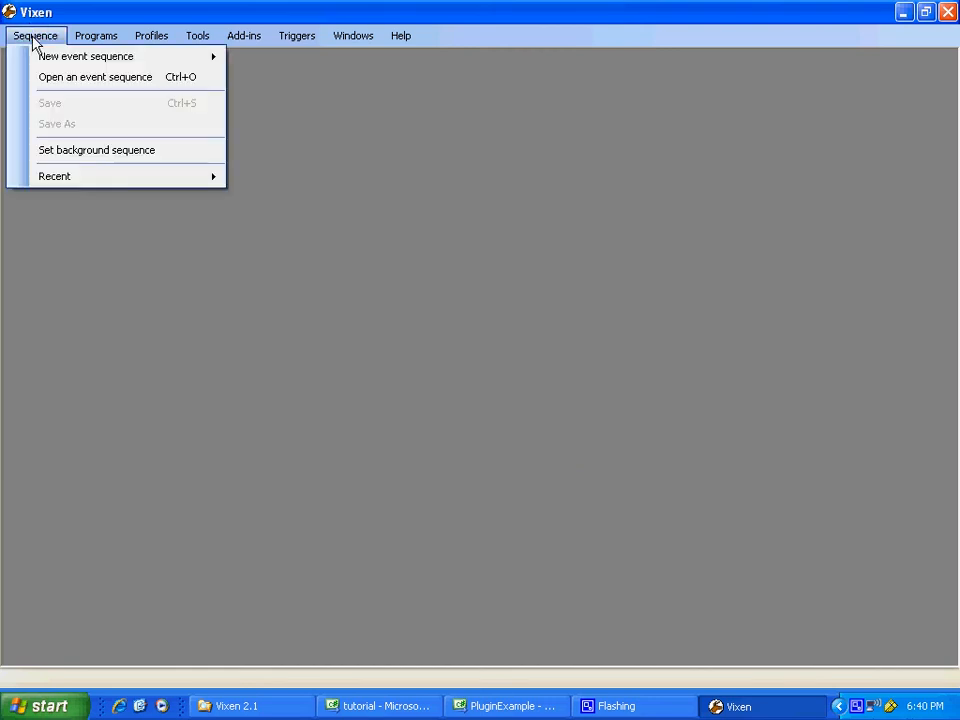
mouse_move(54, 176)
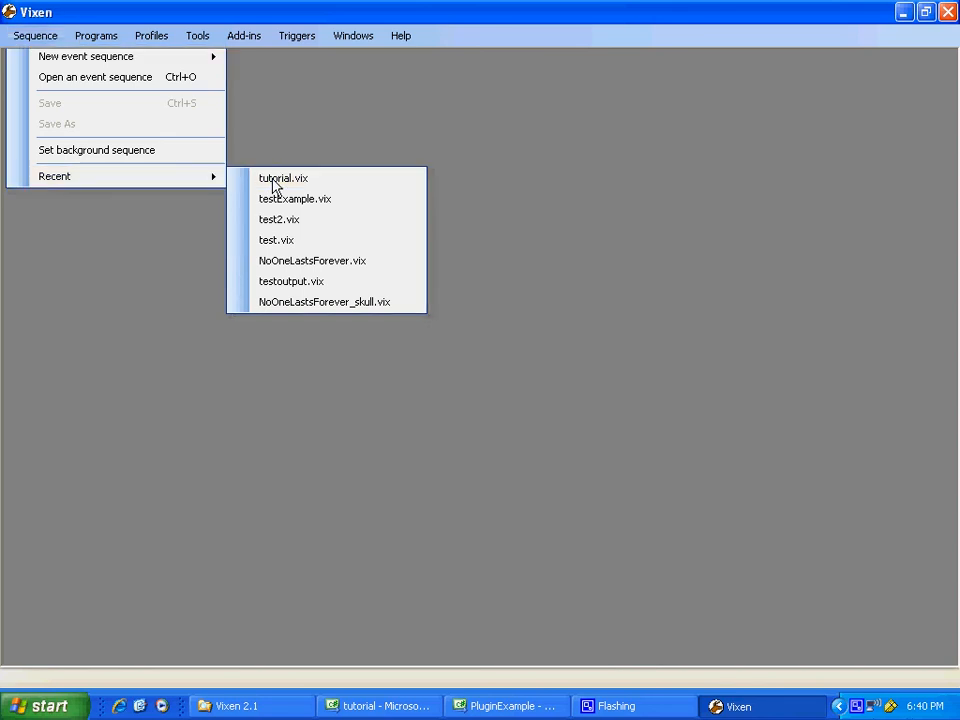
- Reopen the tutorial.vix sequence from Vixen's recent sequences list
click(283, 178)
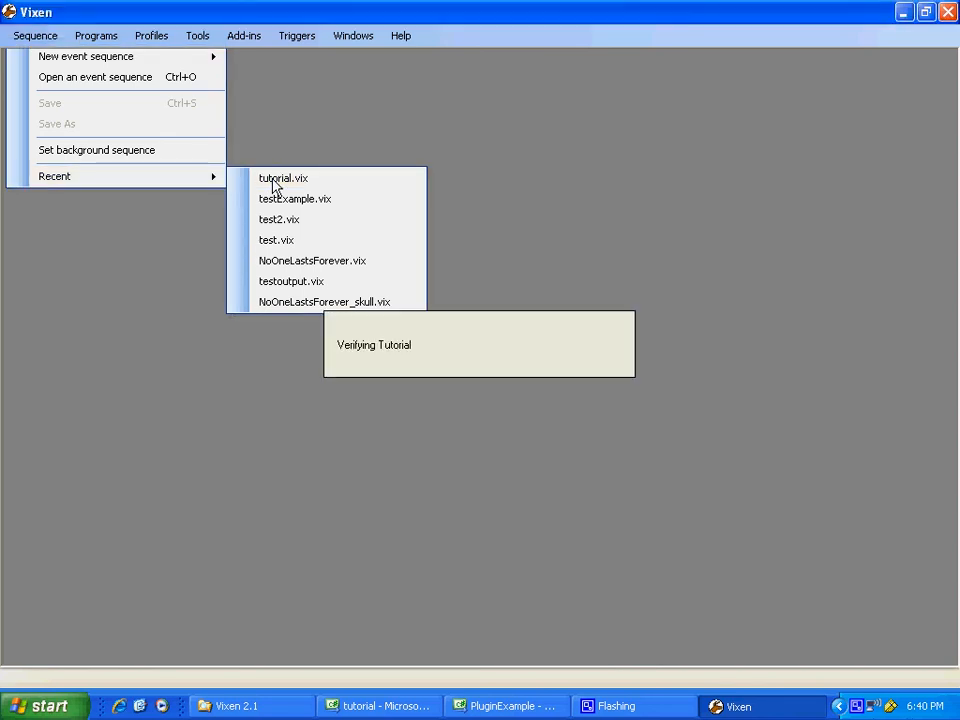
click(283, 178)
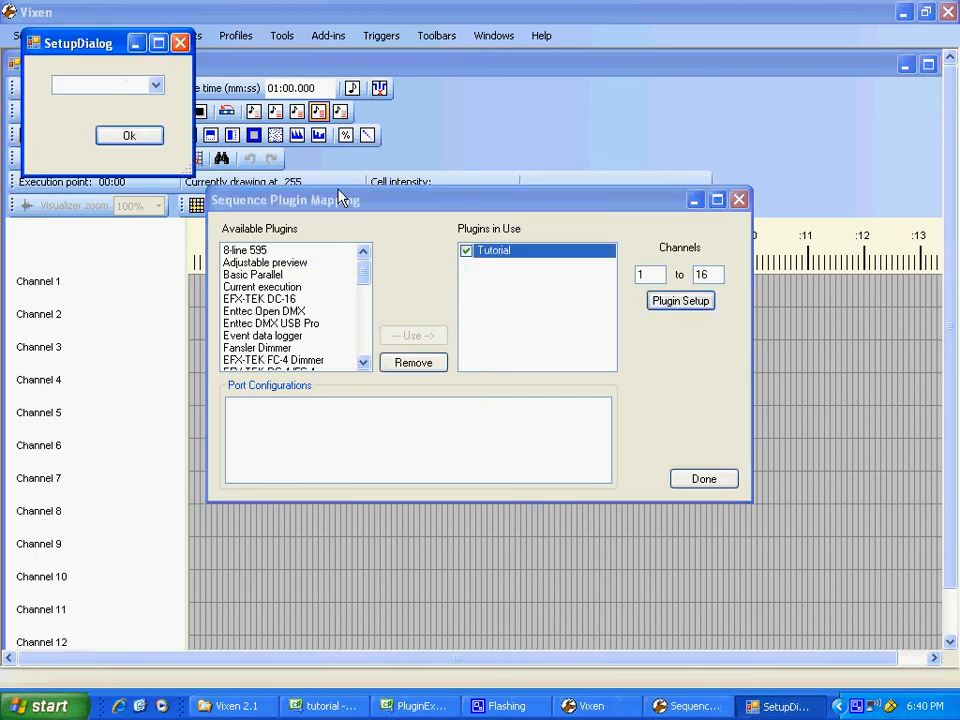
- Expand the Tutorial SetupDialog channel dropdown, see it is empty, and close the dialog
click(156, 84)
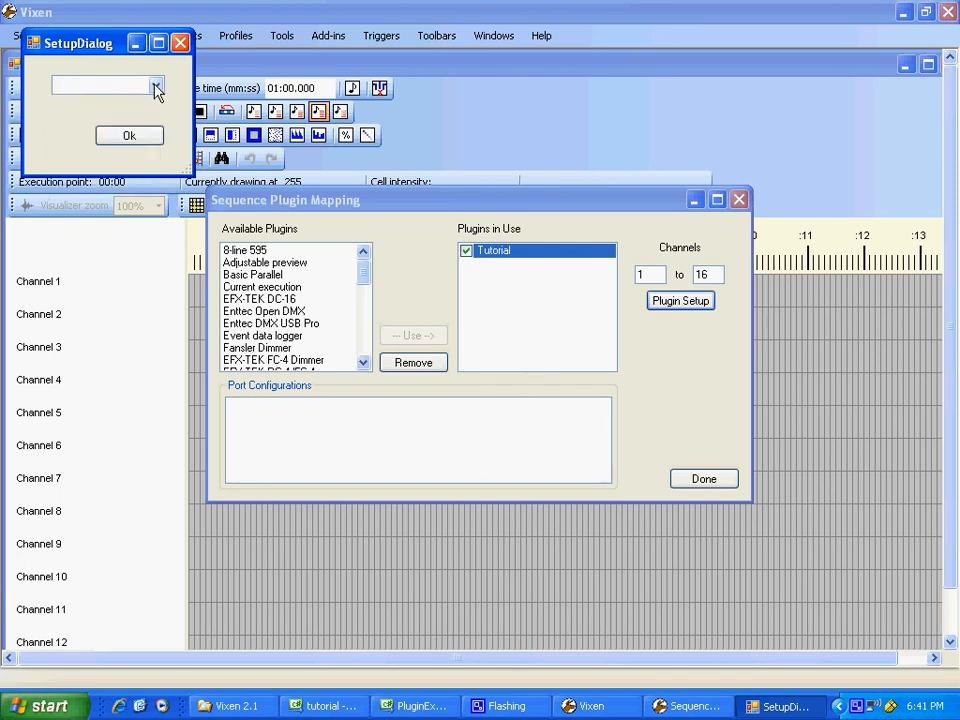
click(156, 86)
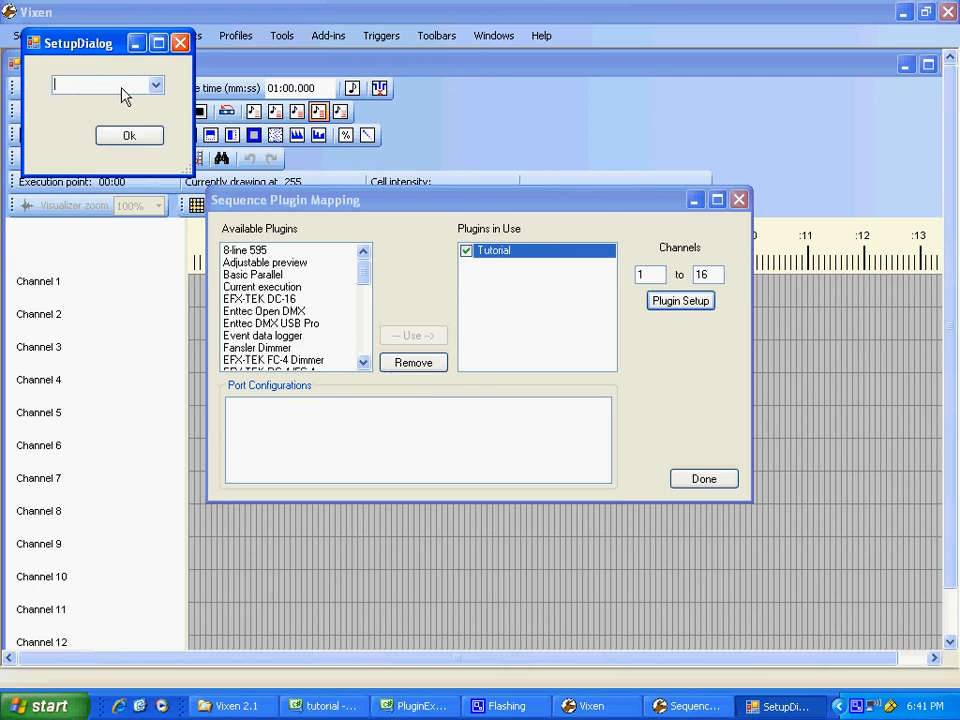
click(155, 85)
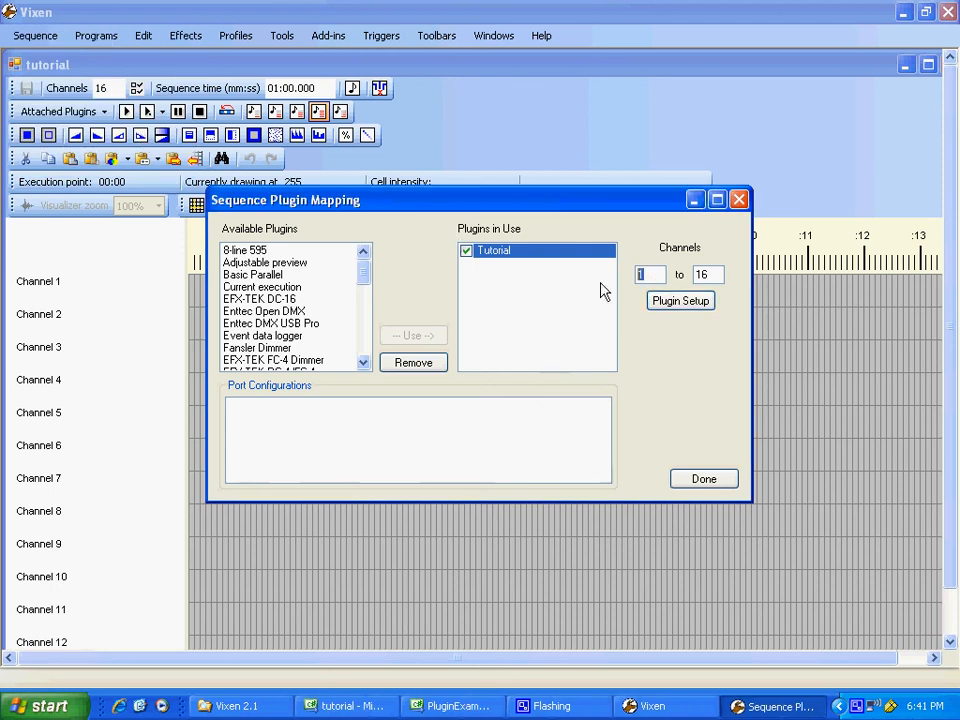
- Set the Tutorial plugin's start channel to 5, then reopen SetupDialog to list Channel 1 onward
text(5)
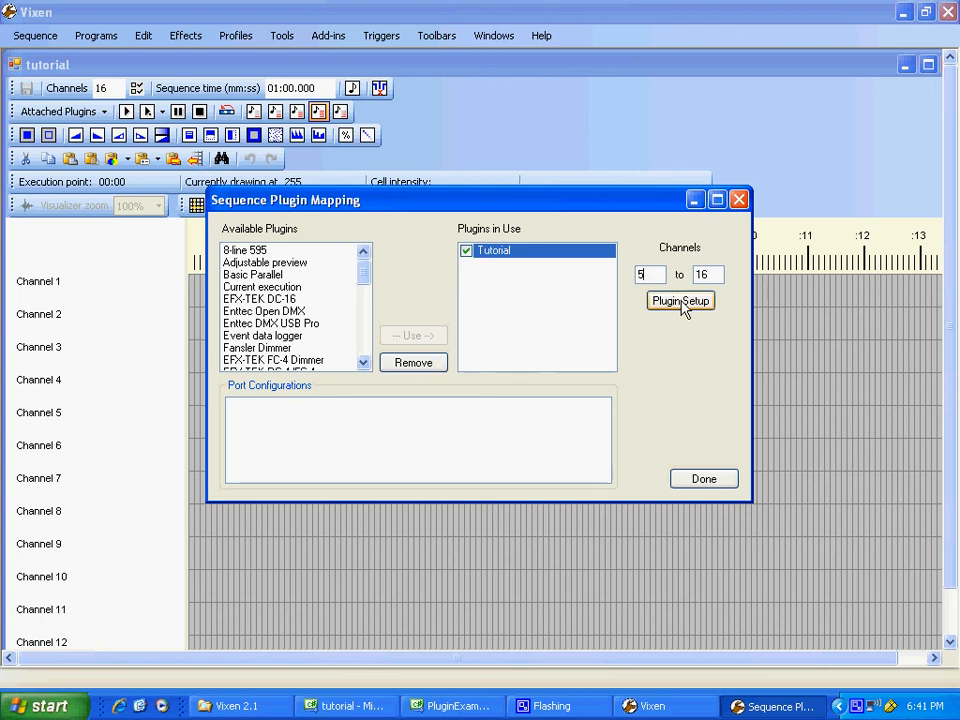
click(680, 301)
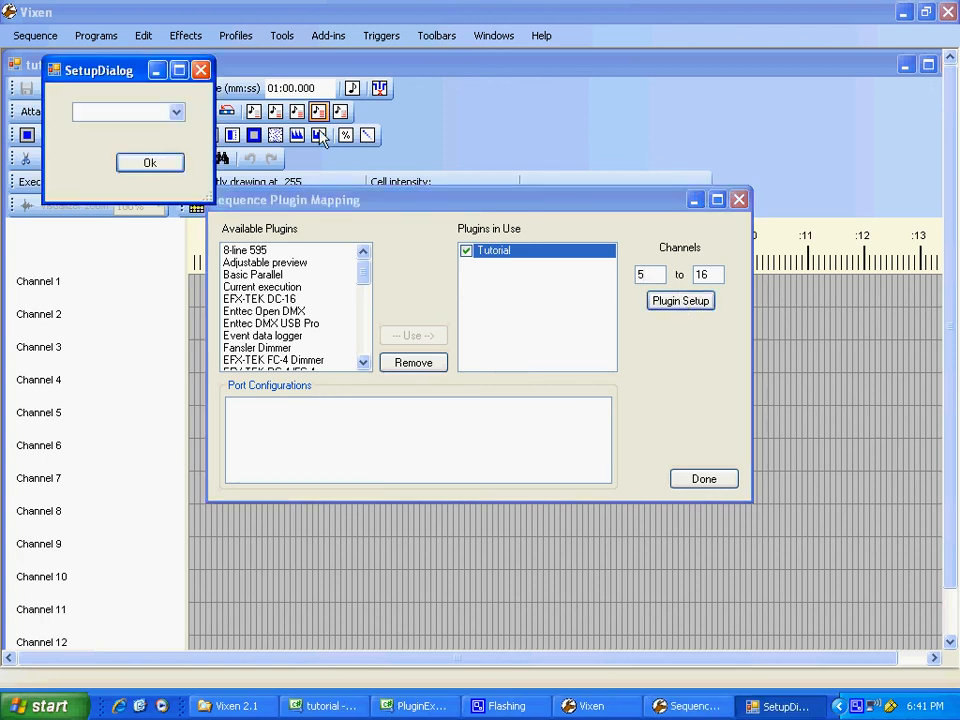
click(176, 111)
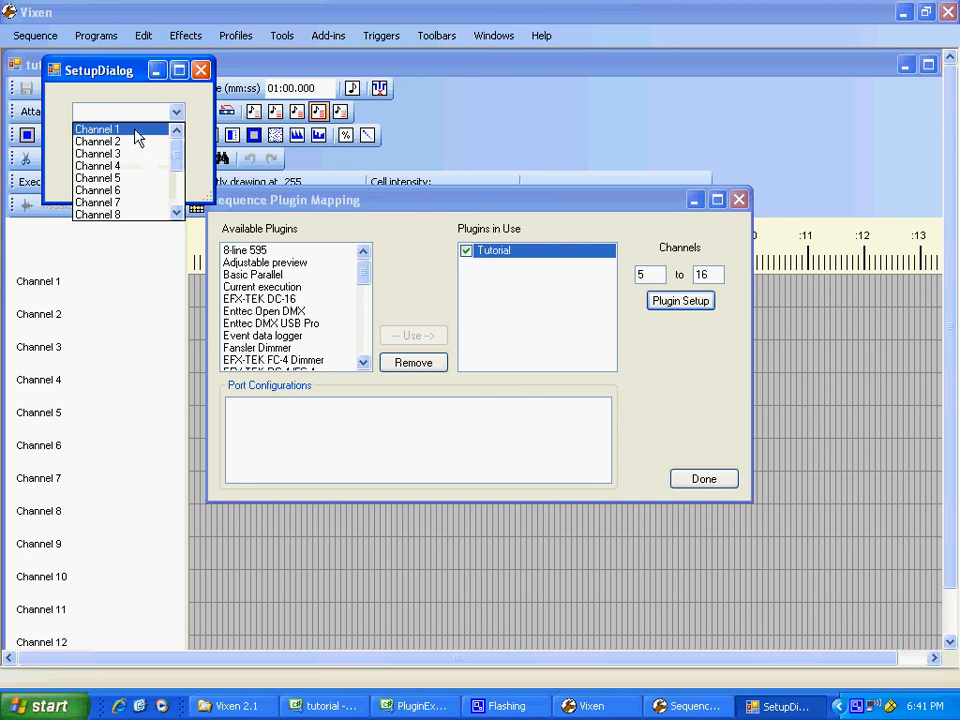